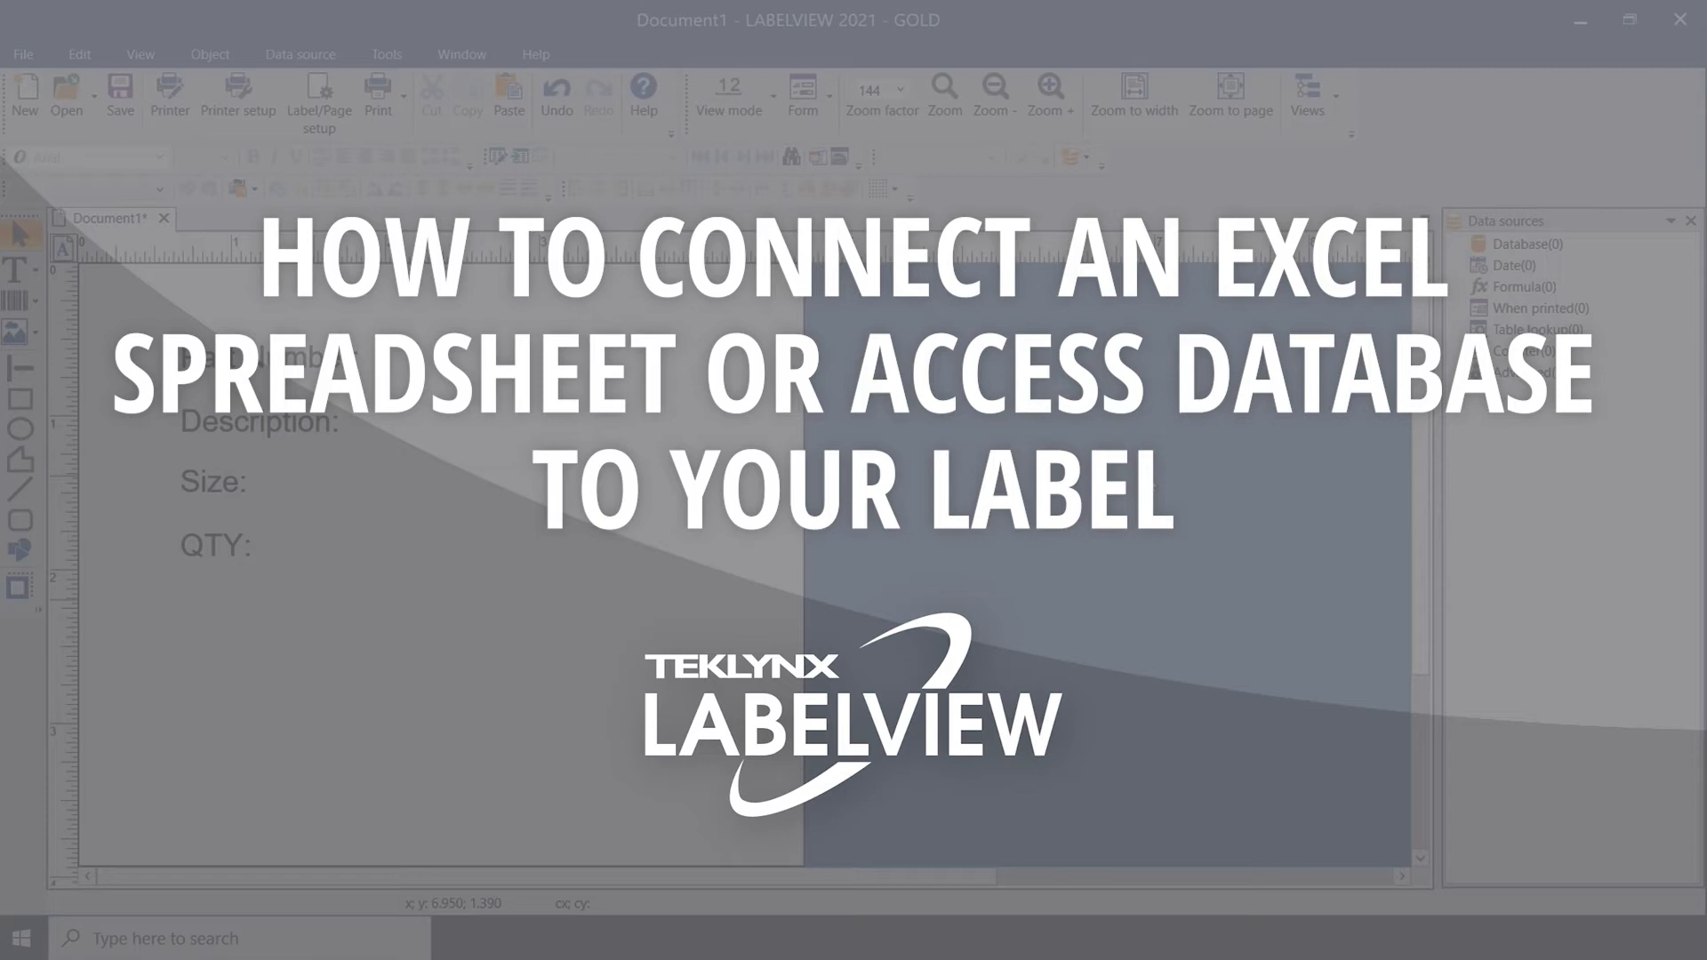
mouse_move(1037, 437)
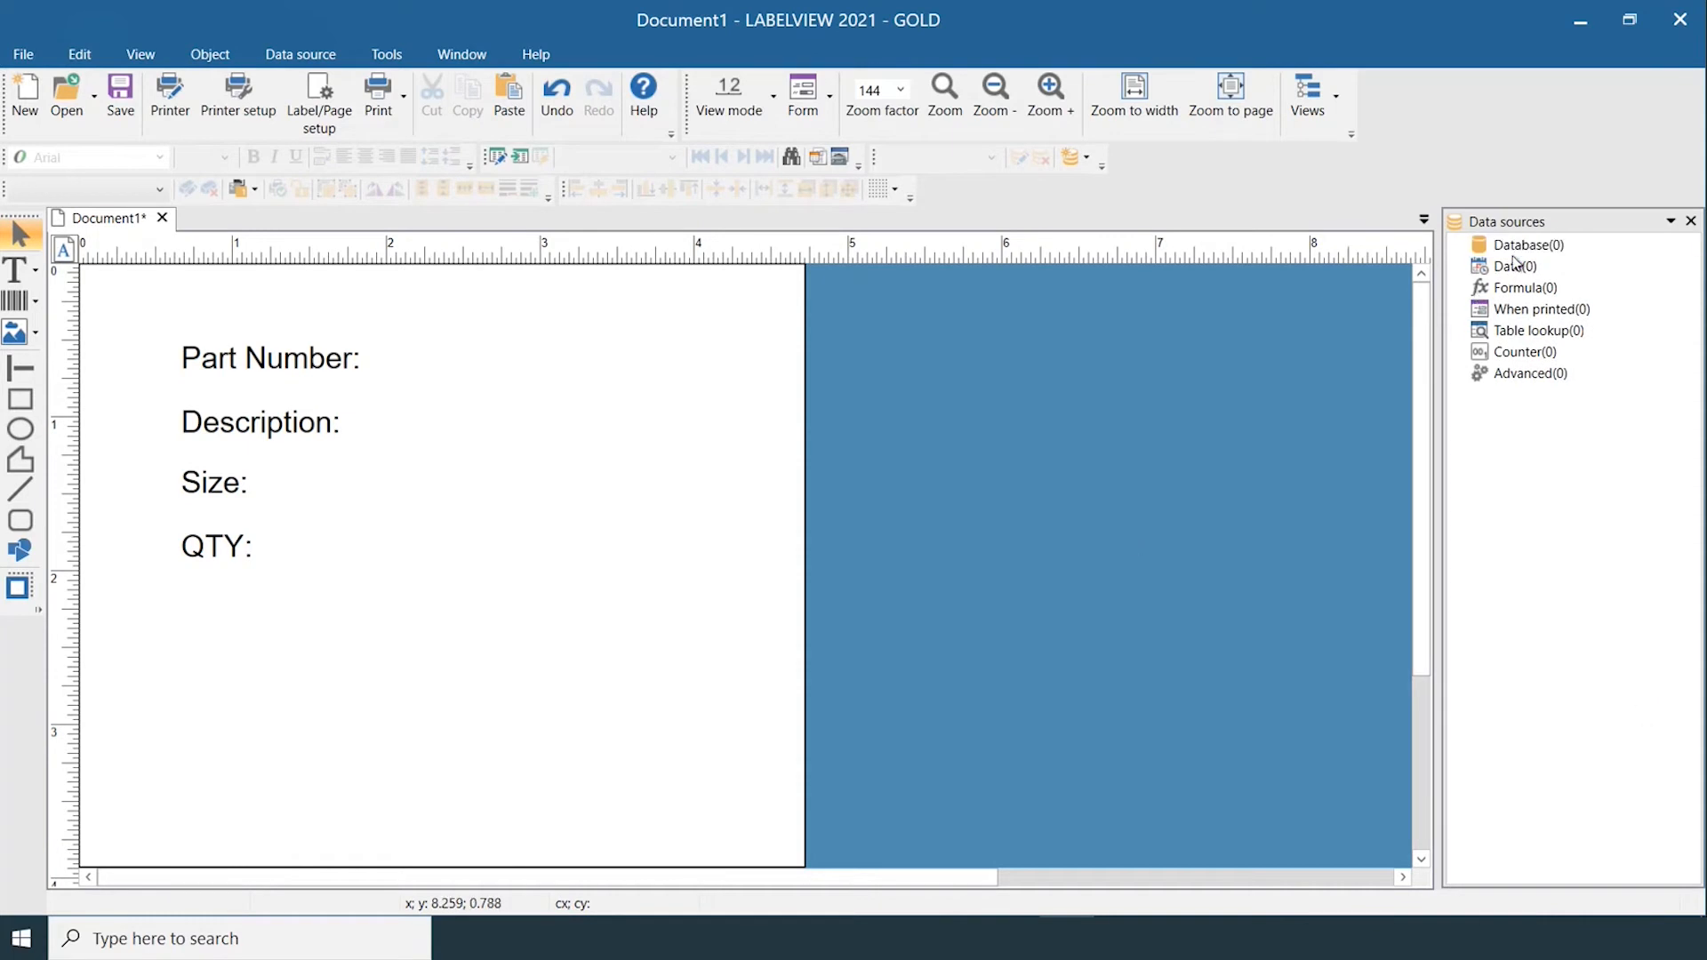
Start a new Access database connection through Create/Edit query and the New Wizard
click(1526, 245)
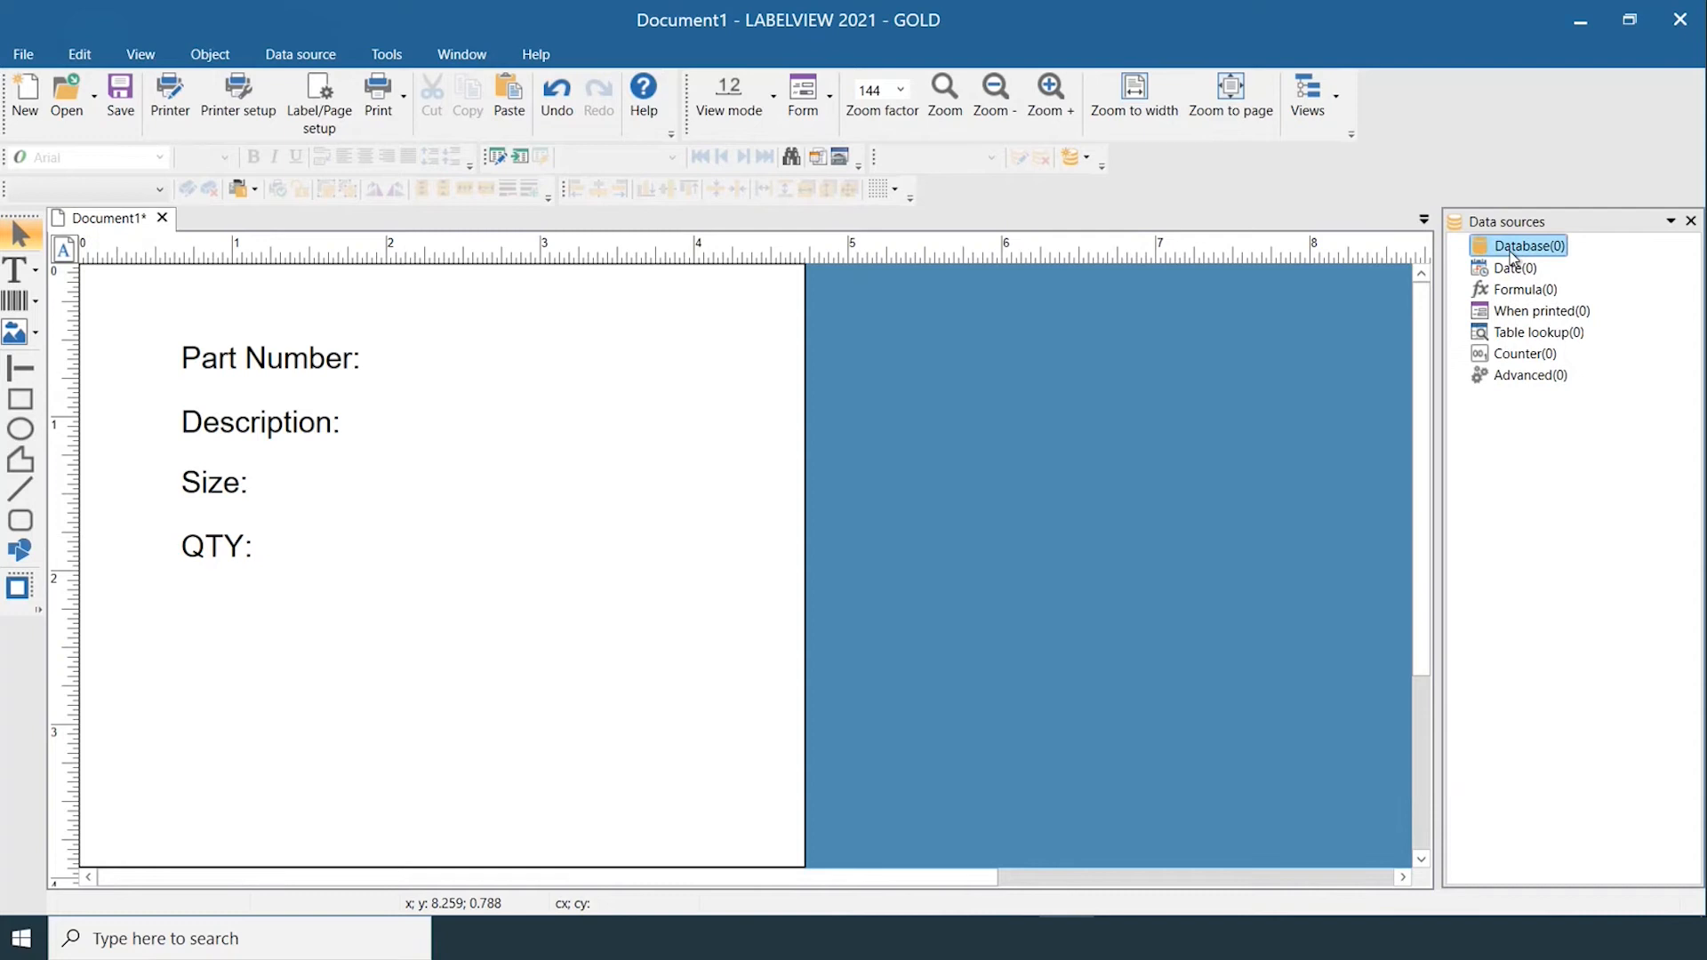
right_click(1526, 245)
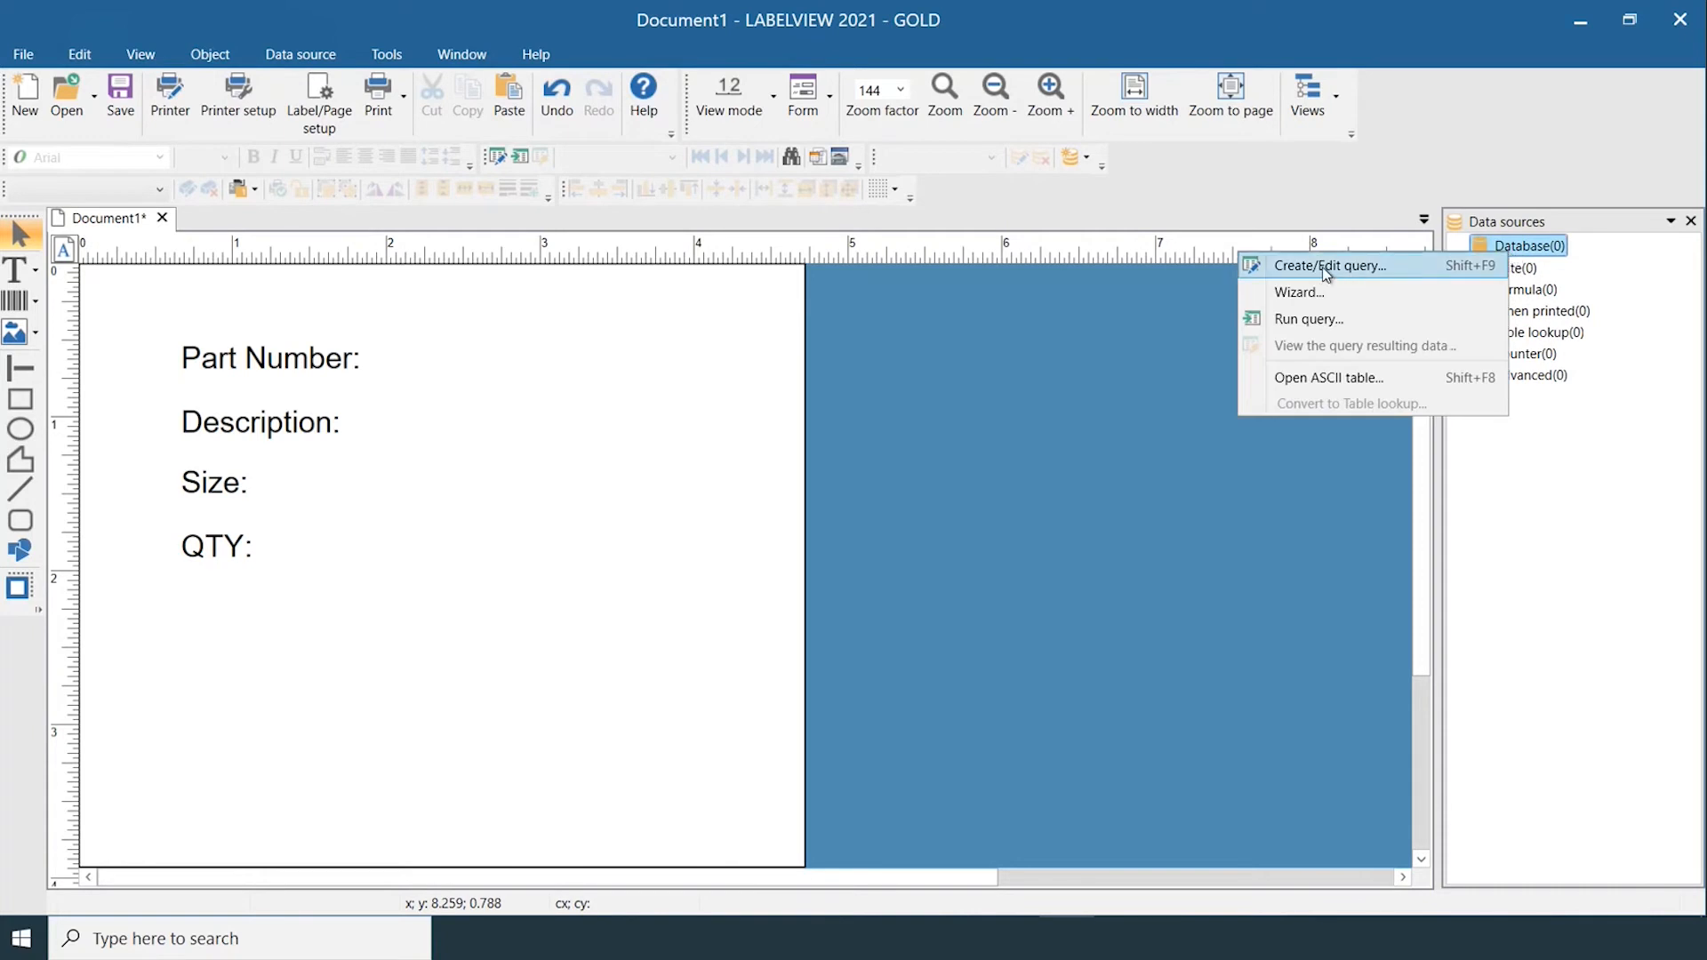
click(1330, 266)
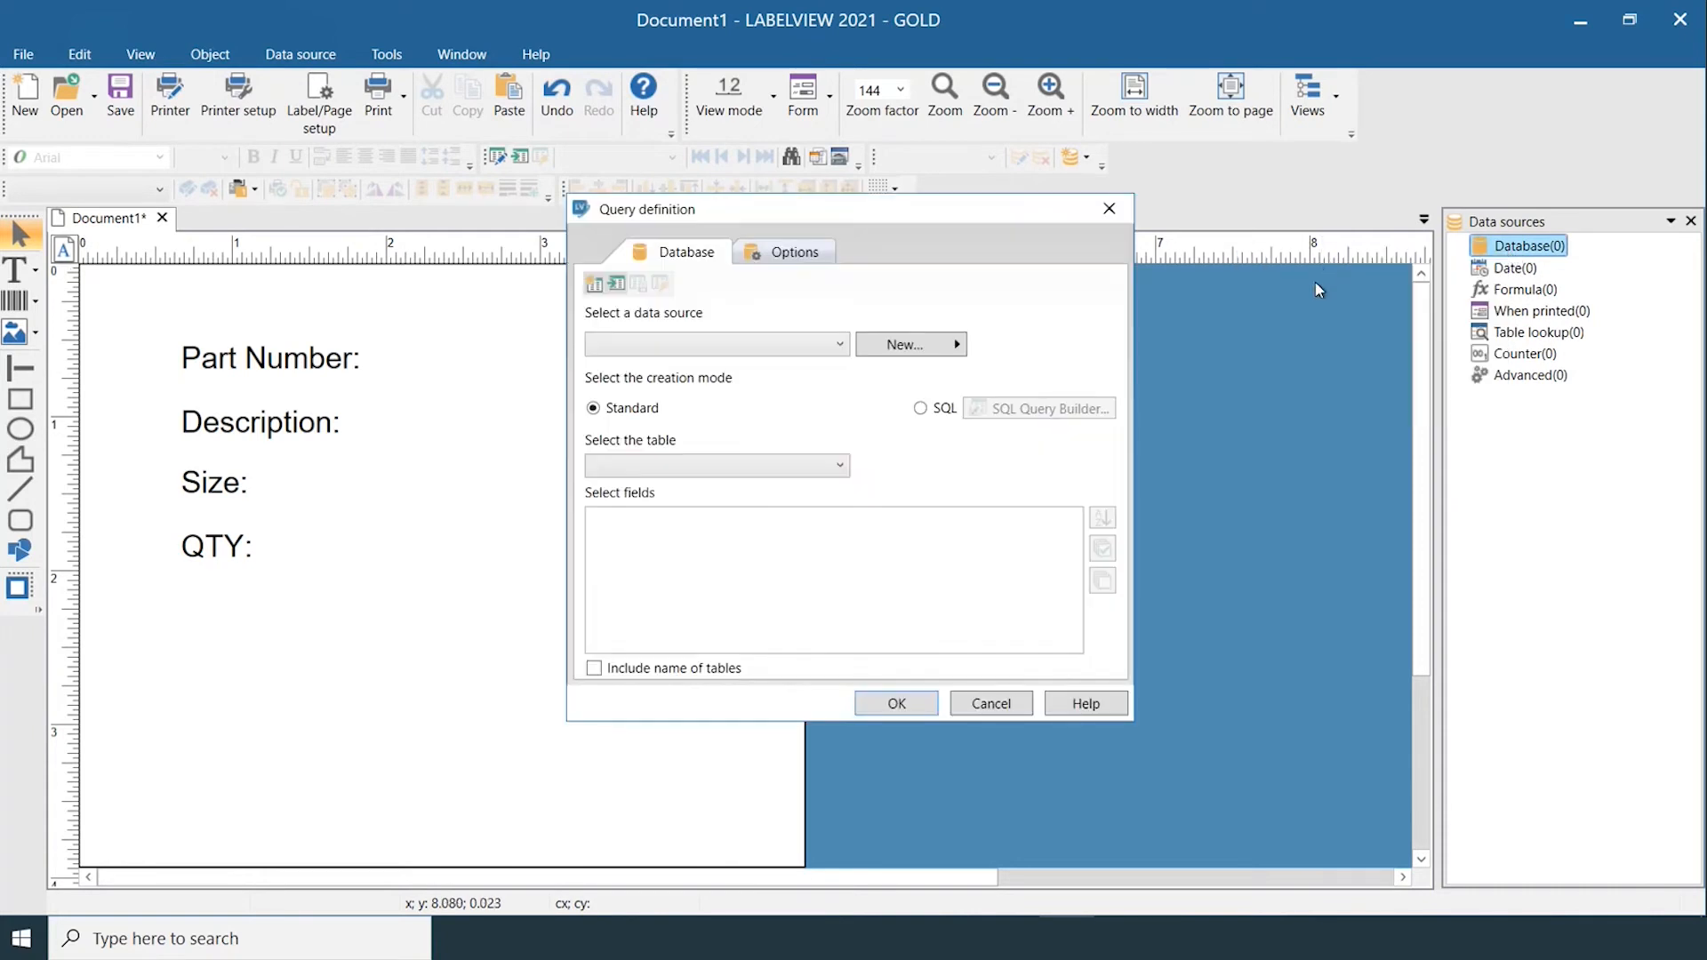
click(911, 344)
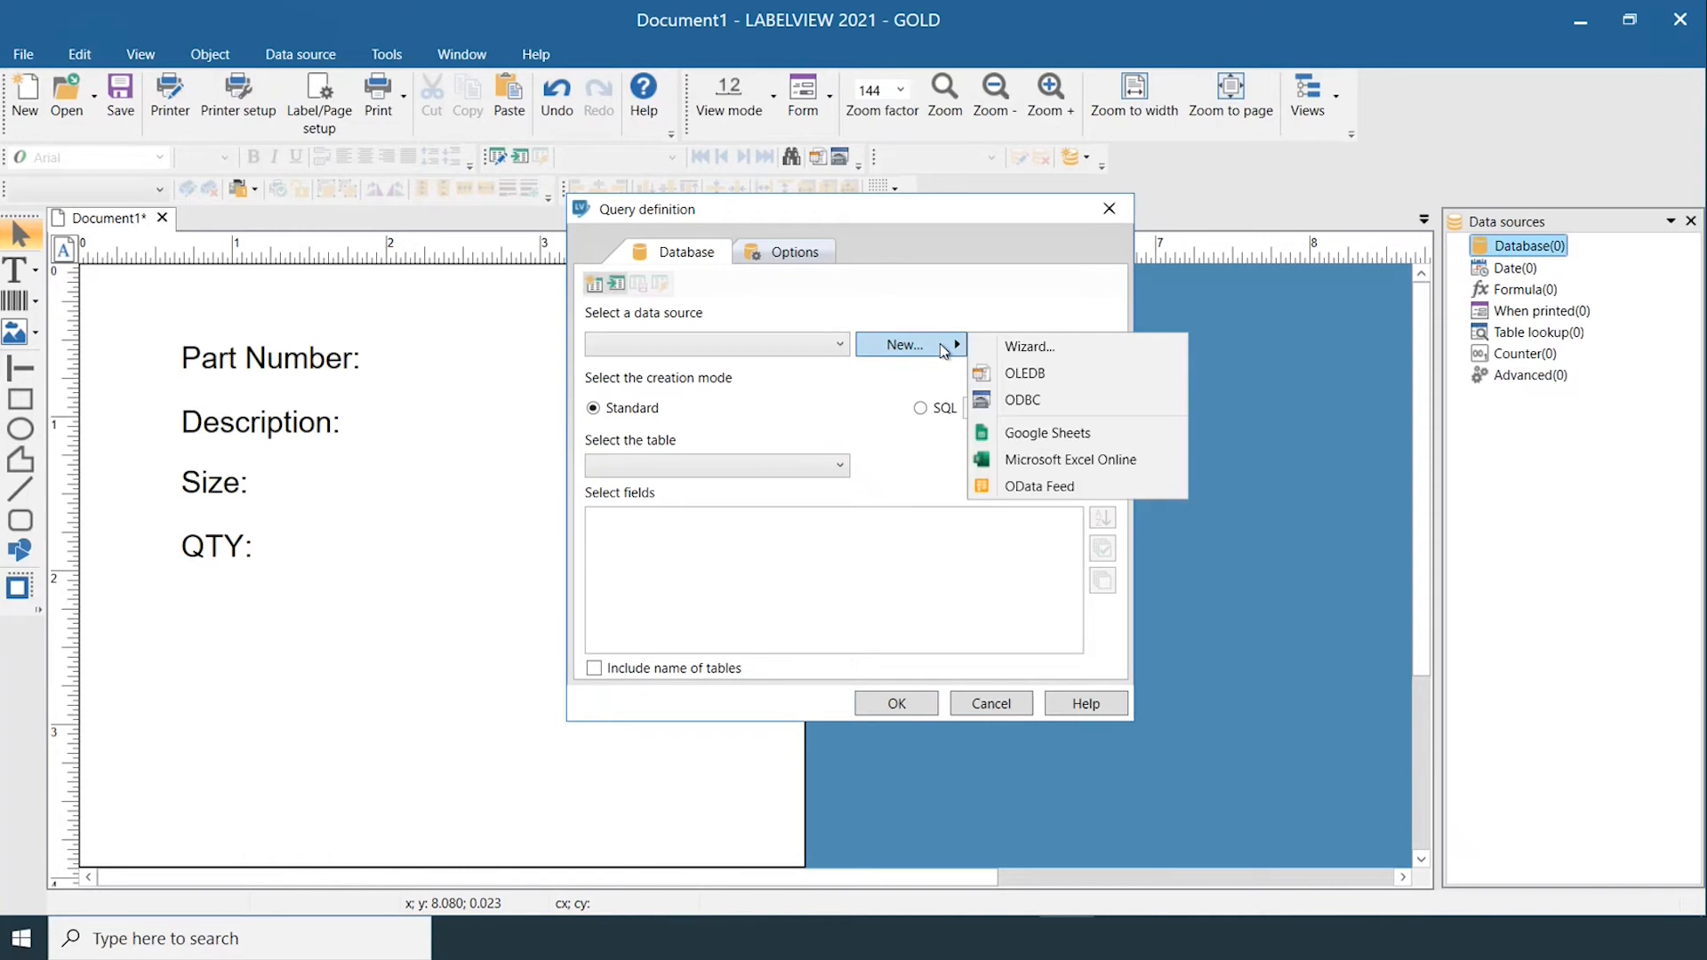
click(1028, 346)
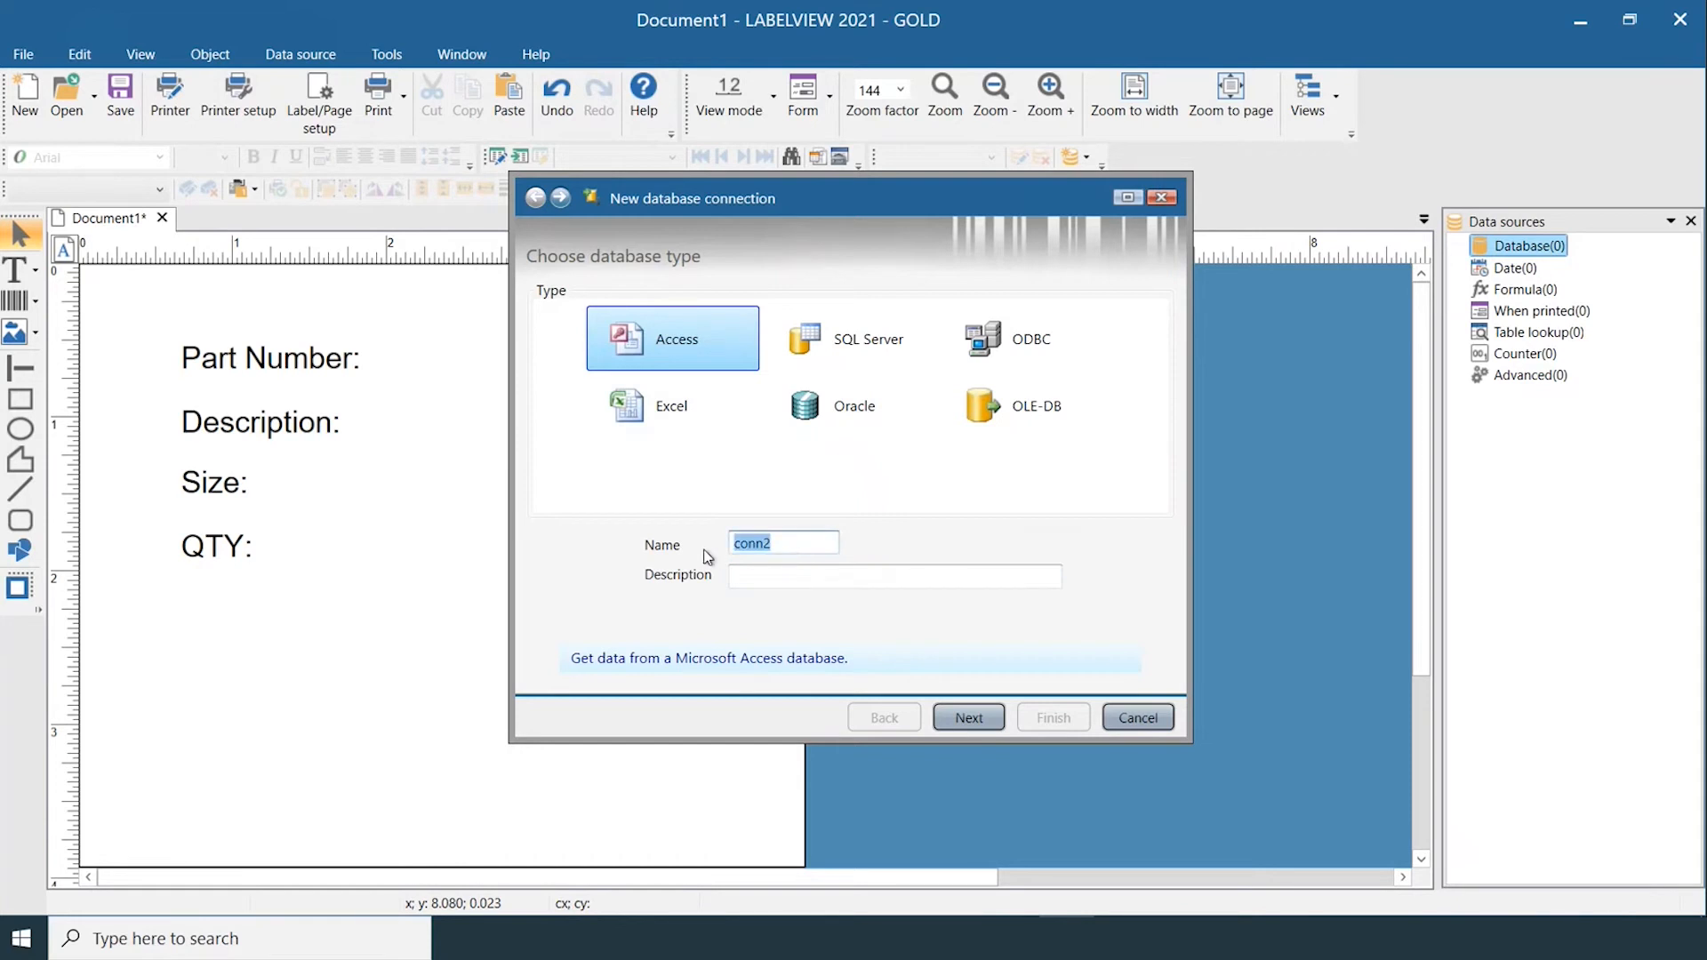
Name the connection Test and point it to the FITTINGS.mdb Access file
text(Test)
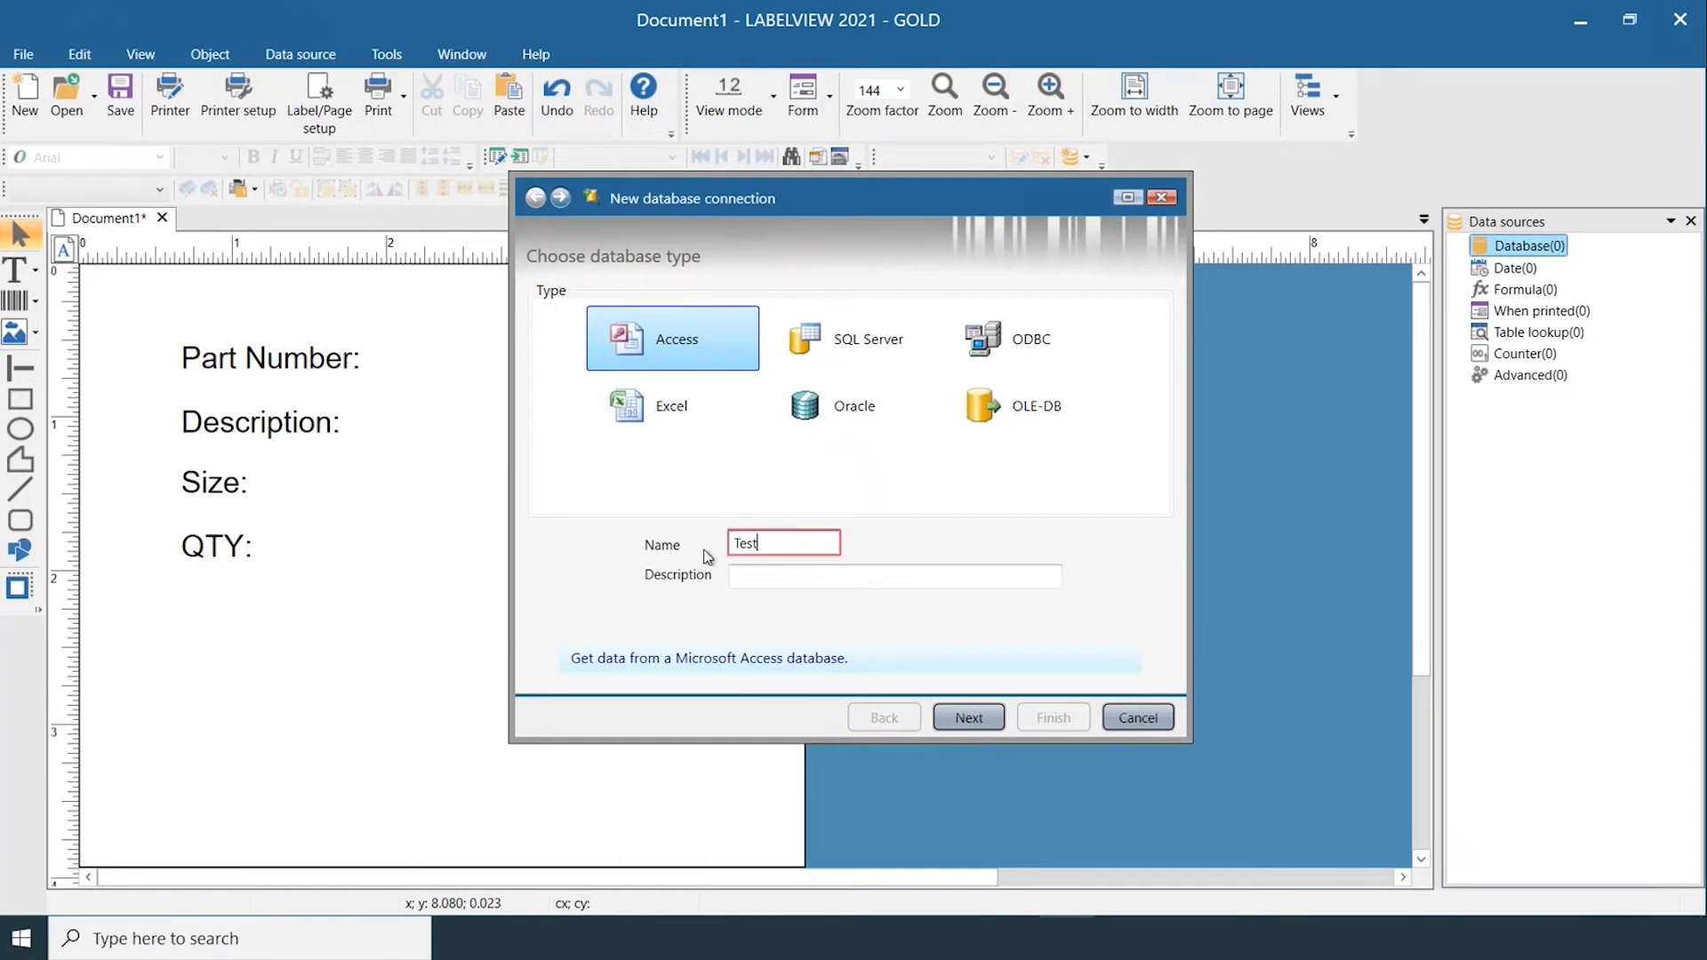
click(967, 717)
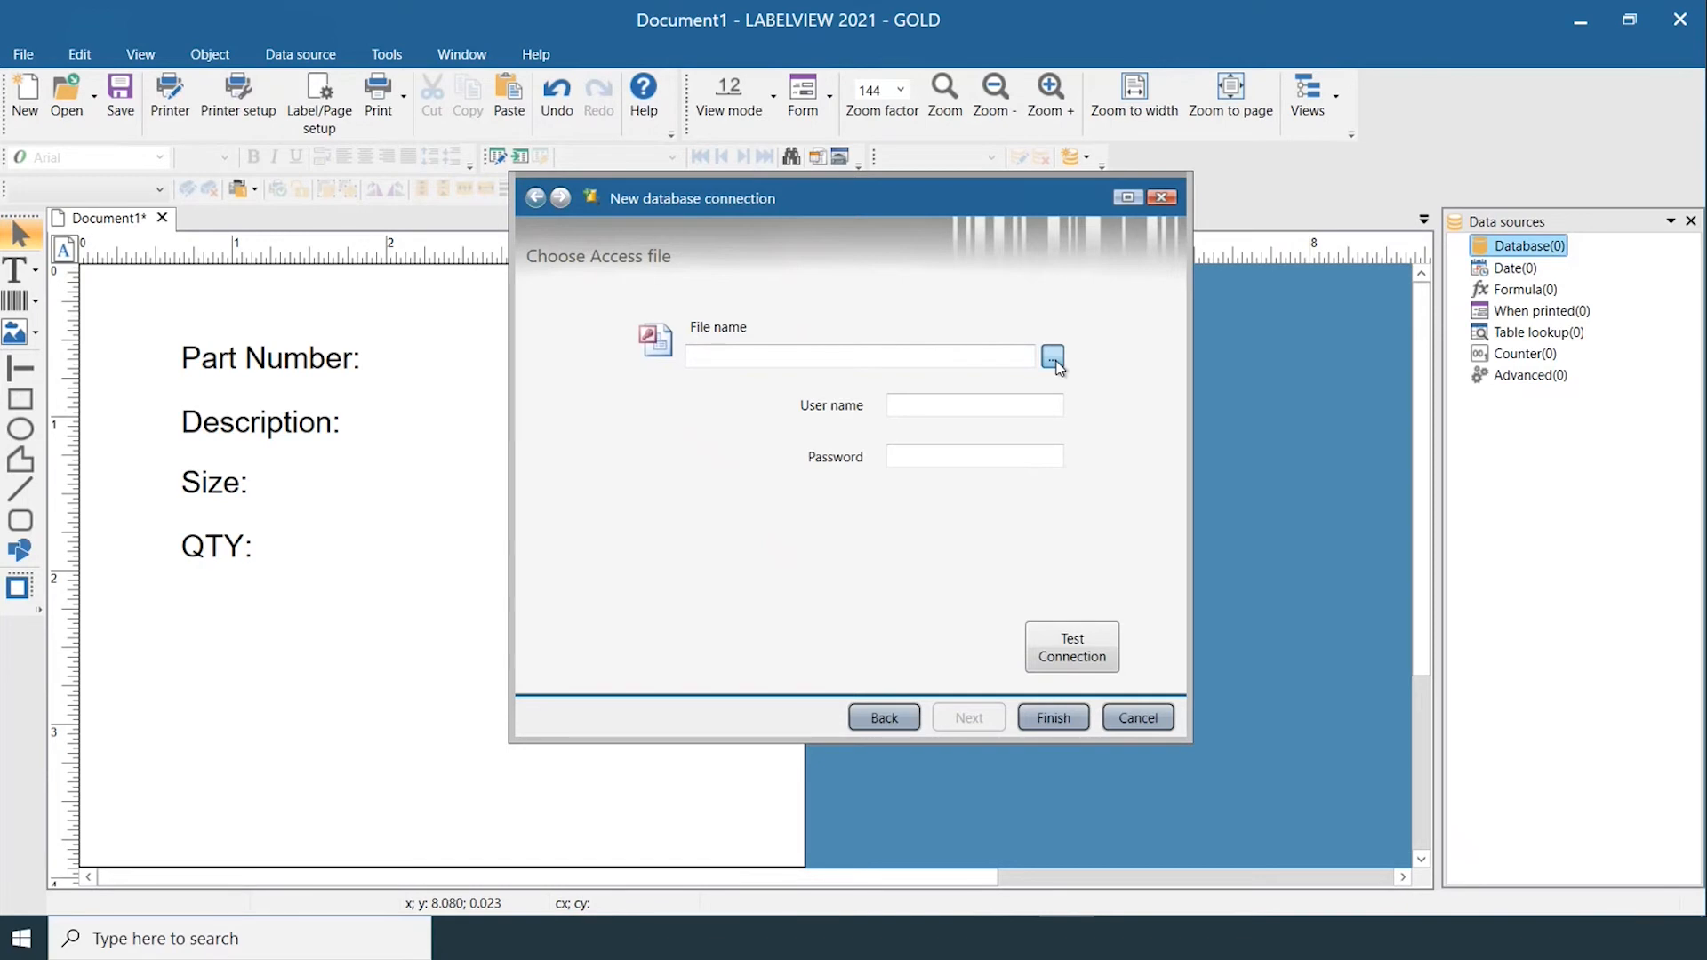
click(1052, 356)
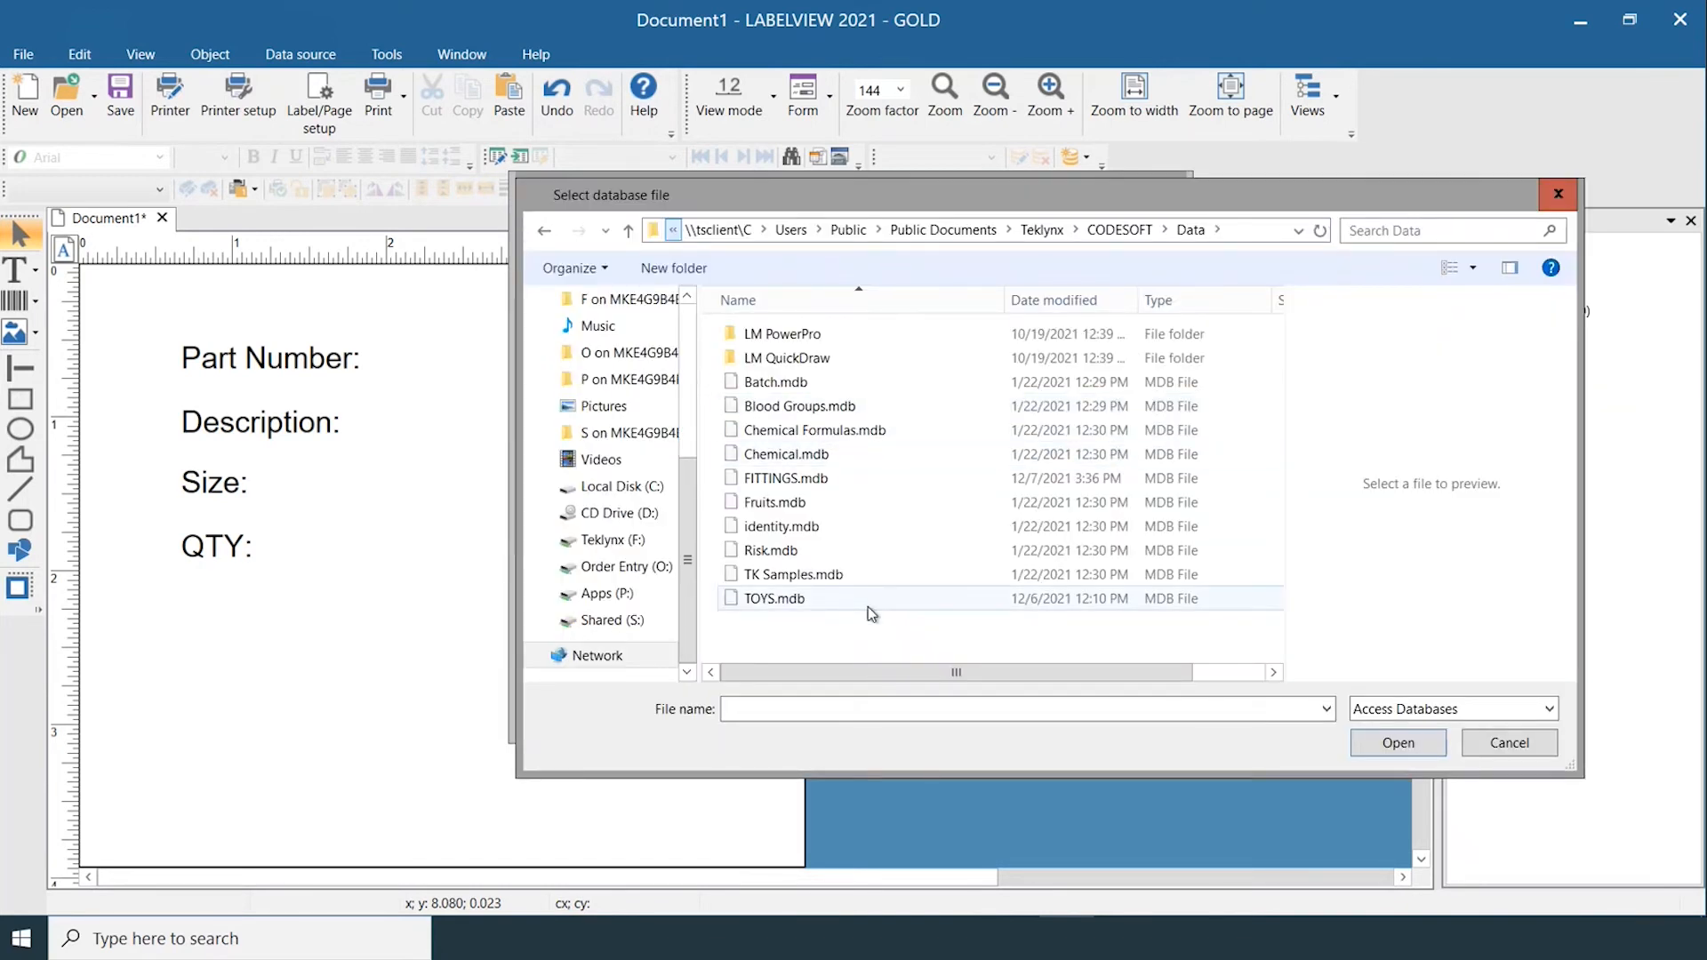
click(782, 479)
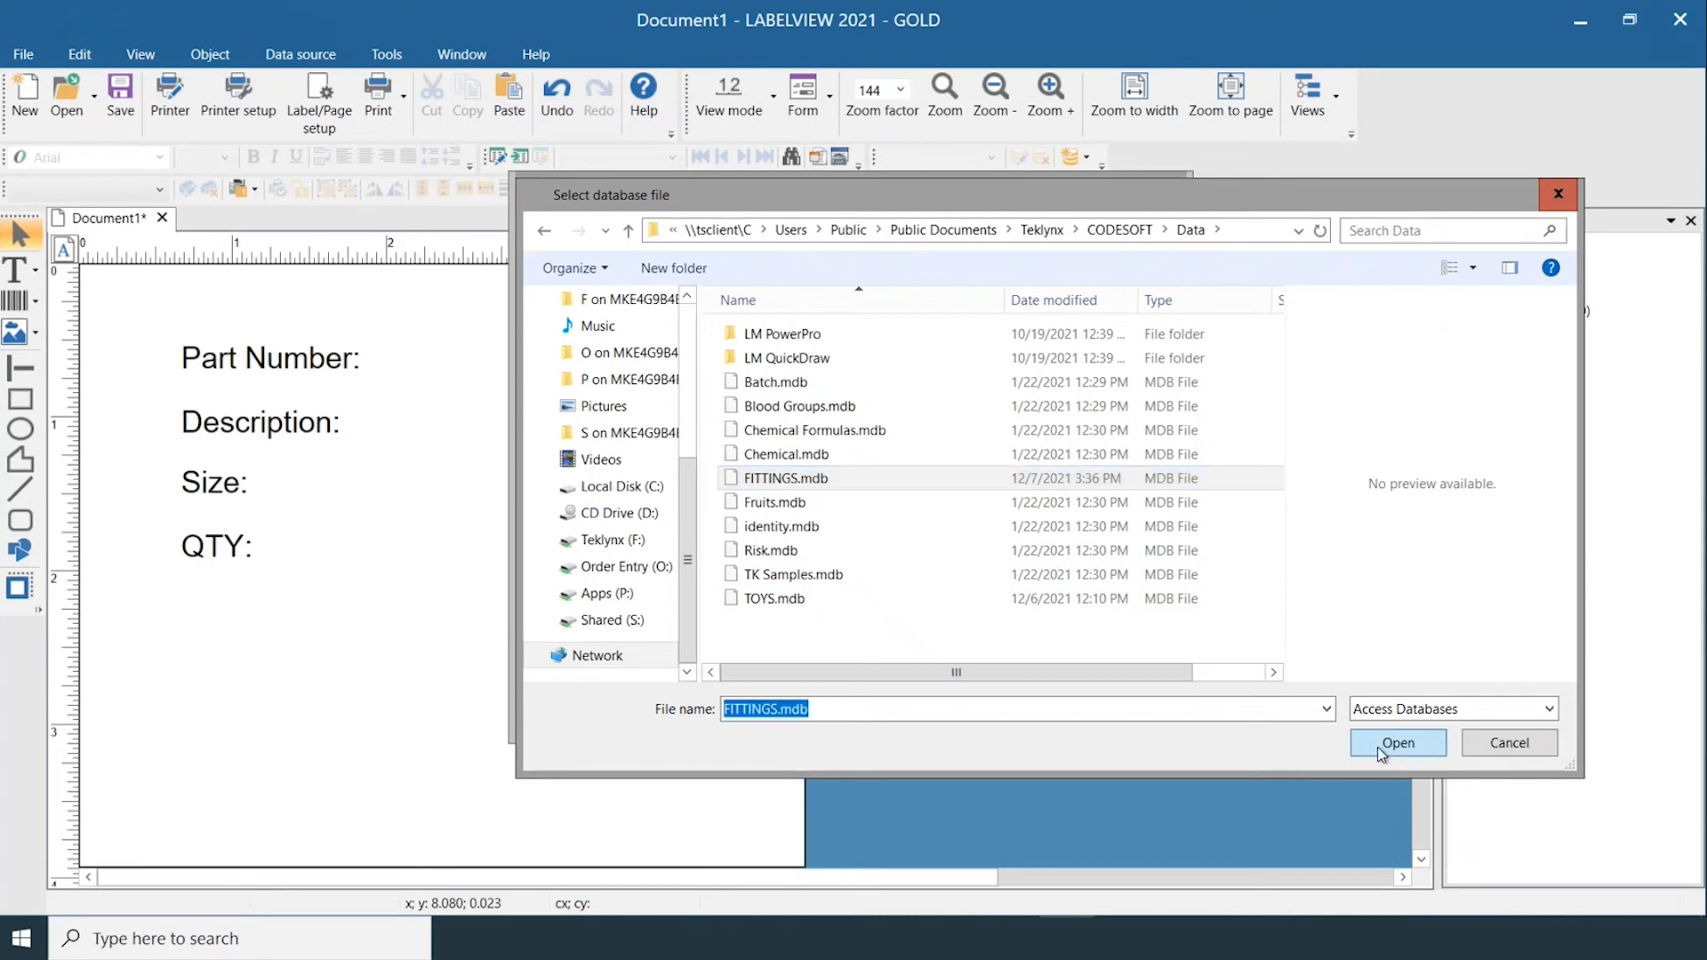
click(1397, 742)
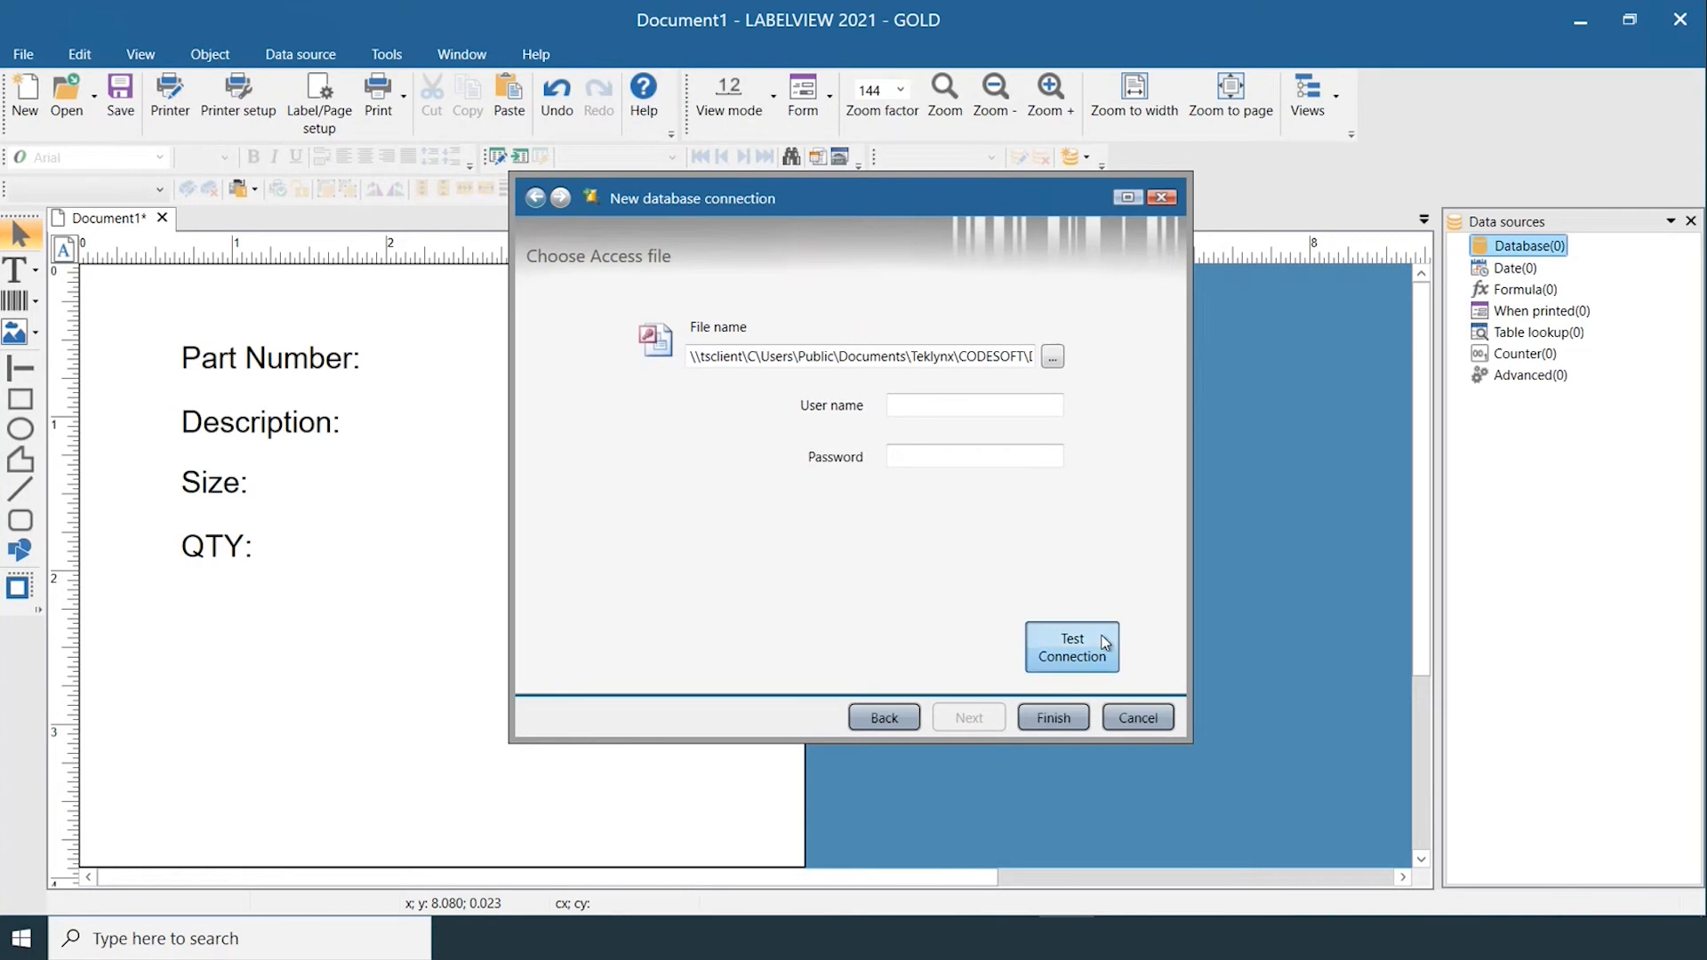
Test the Test connection and dismiss the success message
click(1070, 646)
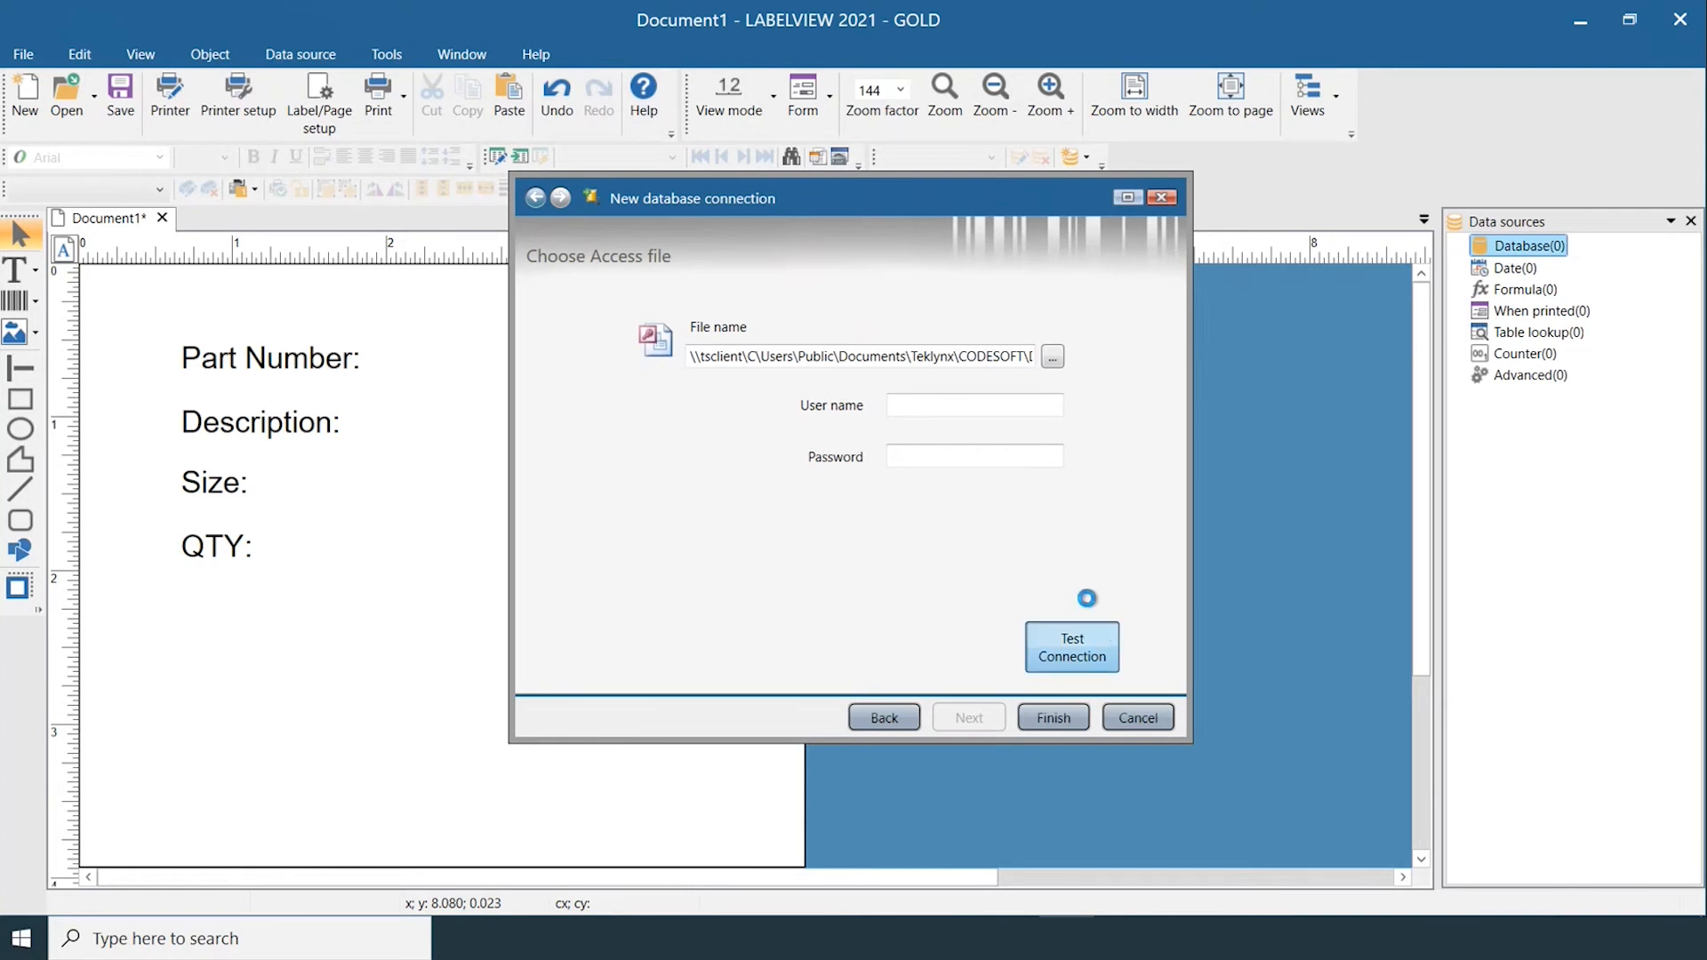
click(1071, 645)
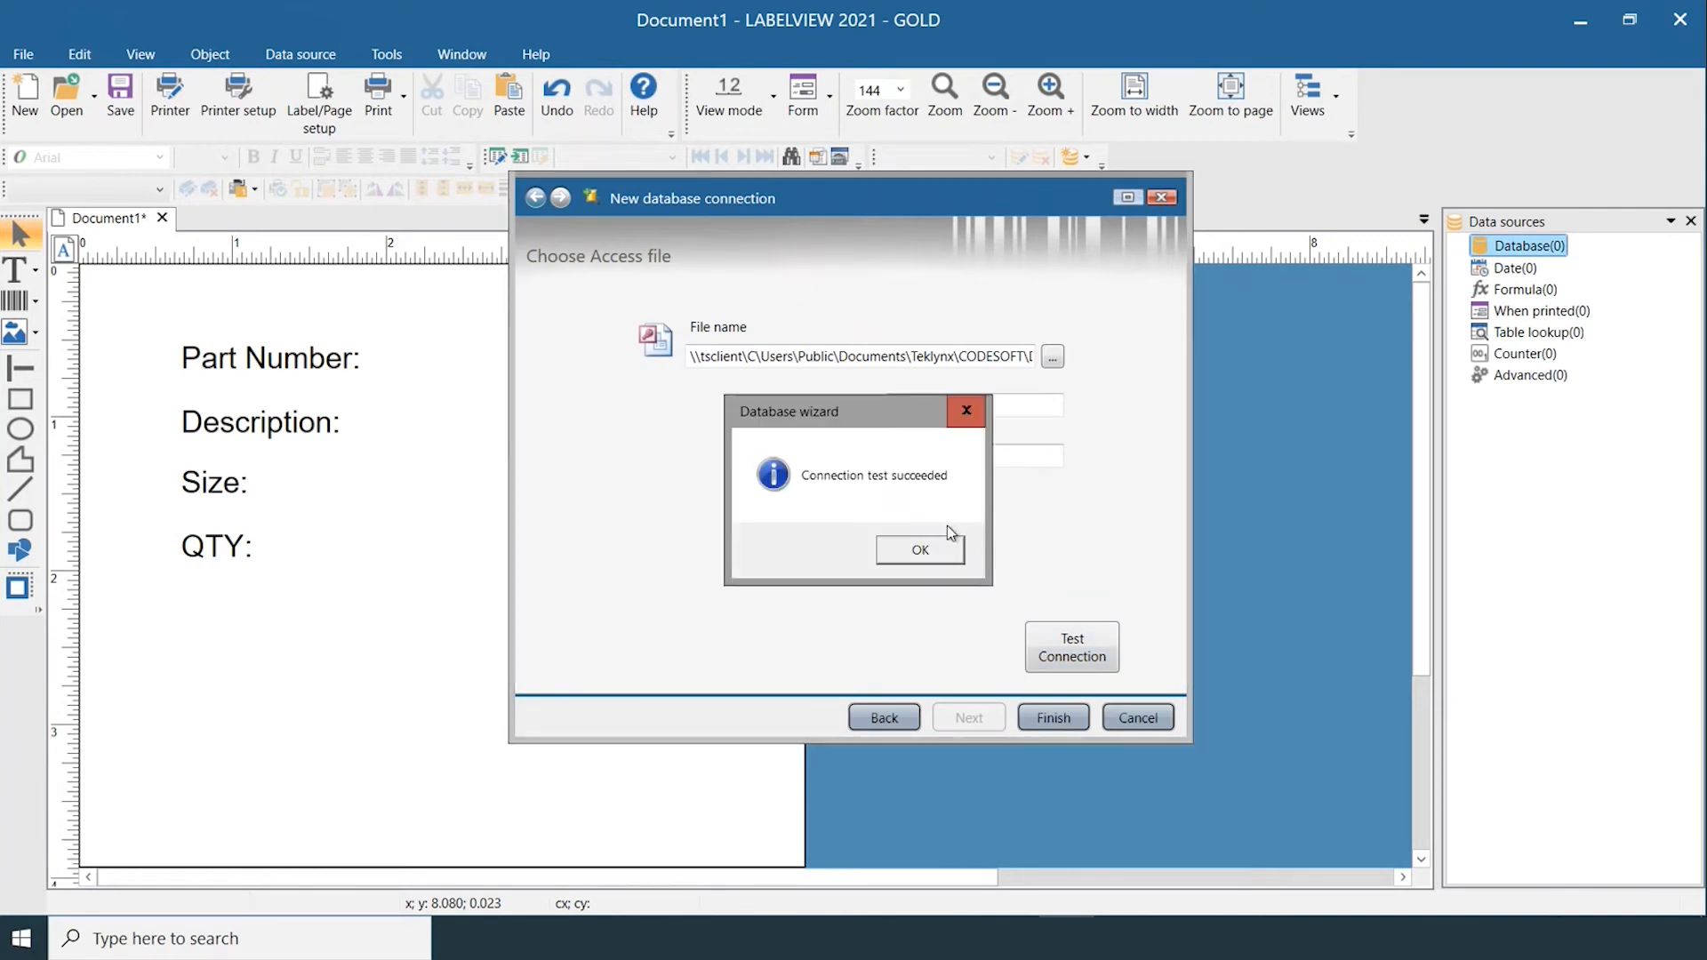
click(918, 548)
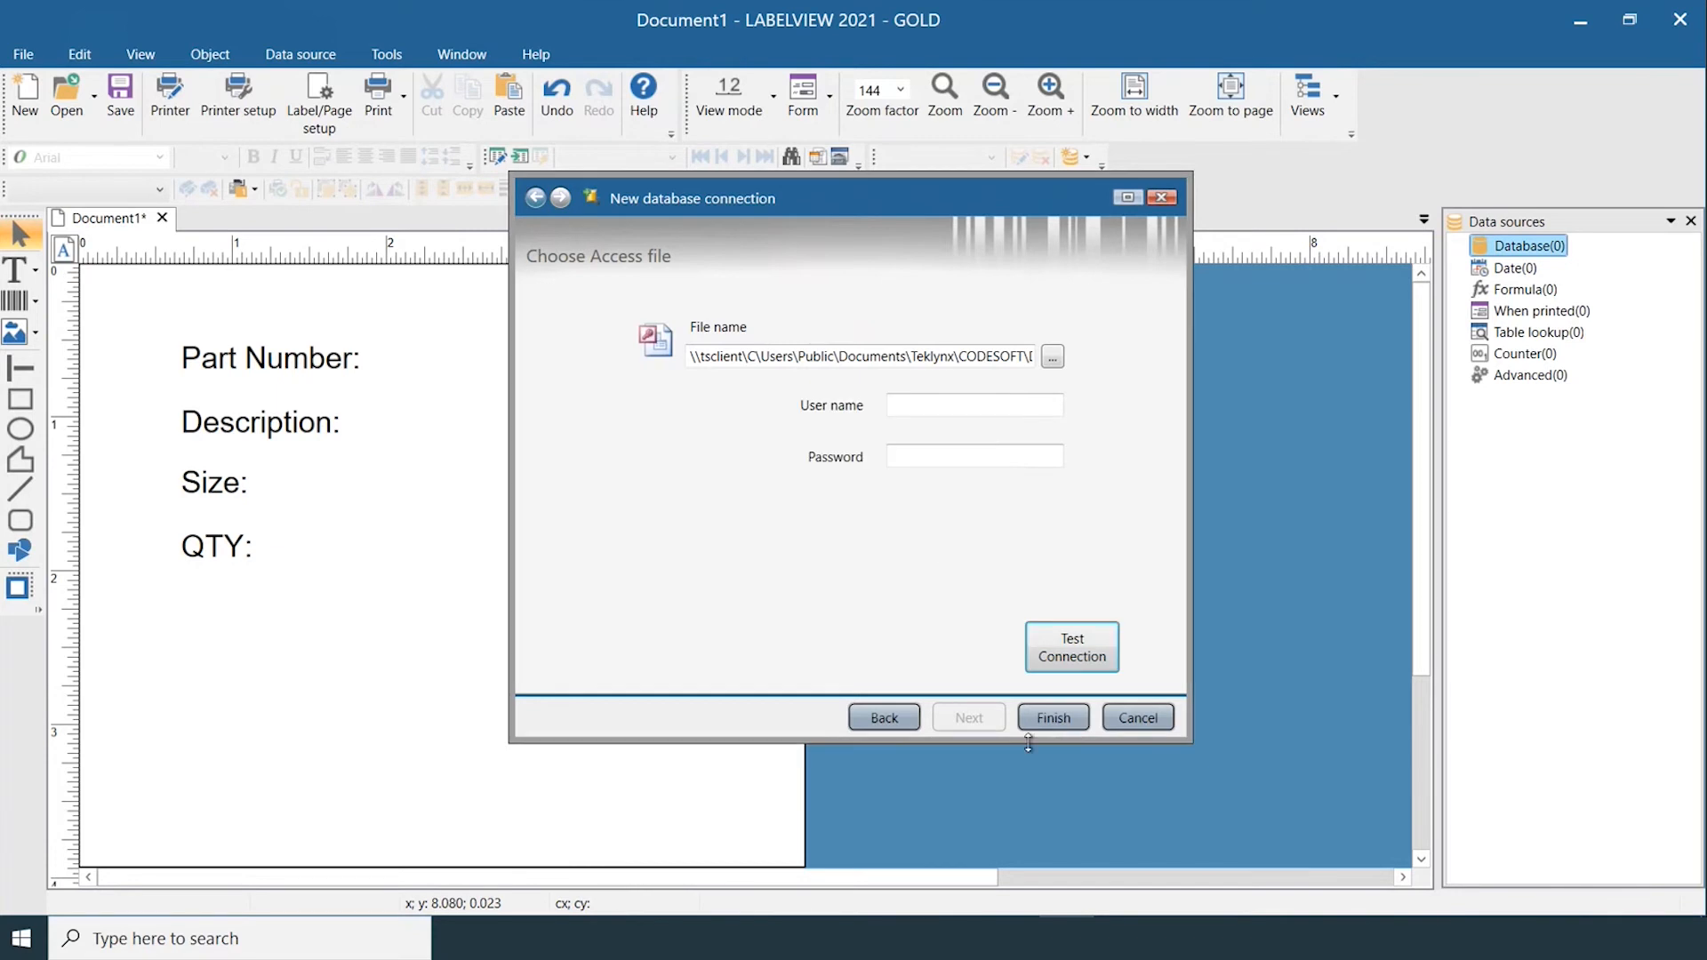
Build a query on connection Test1 pulling DESC1, PART, PICTURE, QTY and SIZE
click(1051, 718)
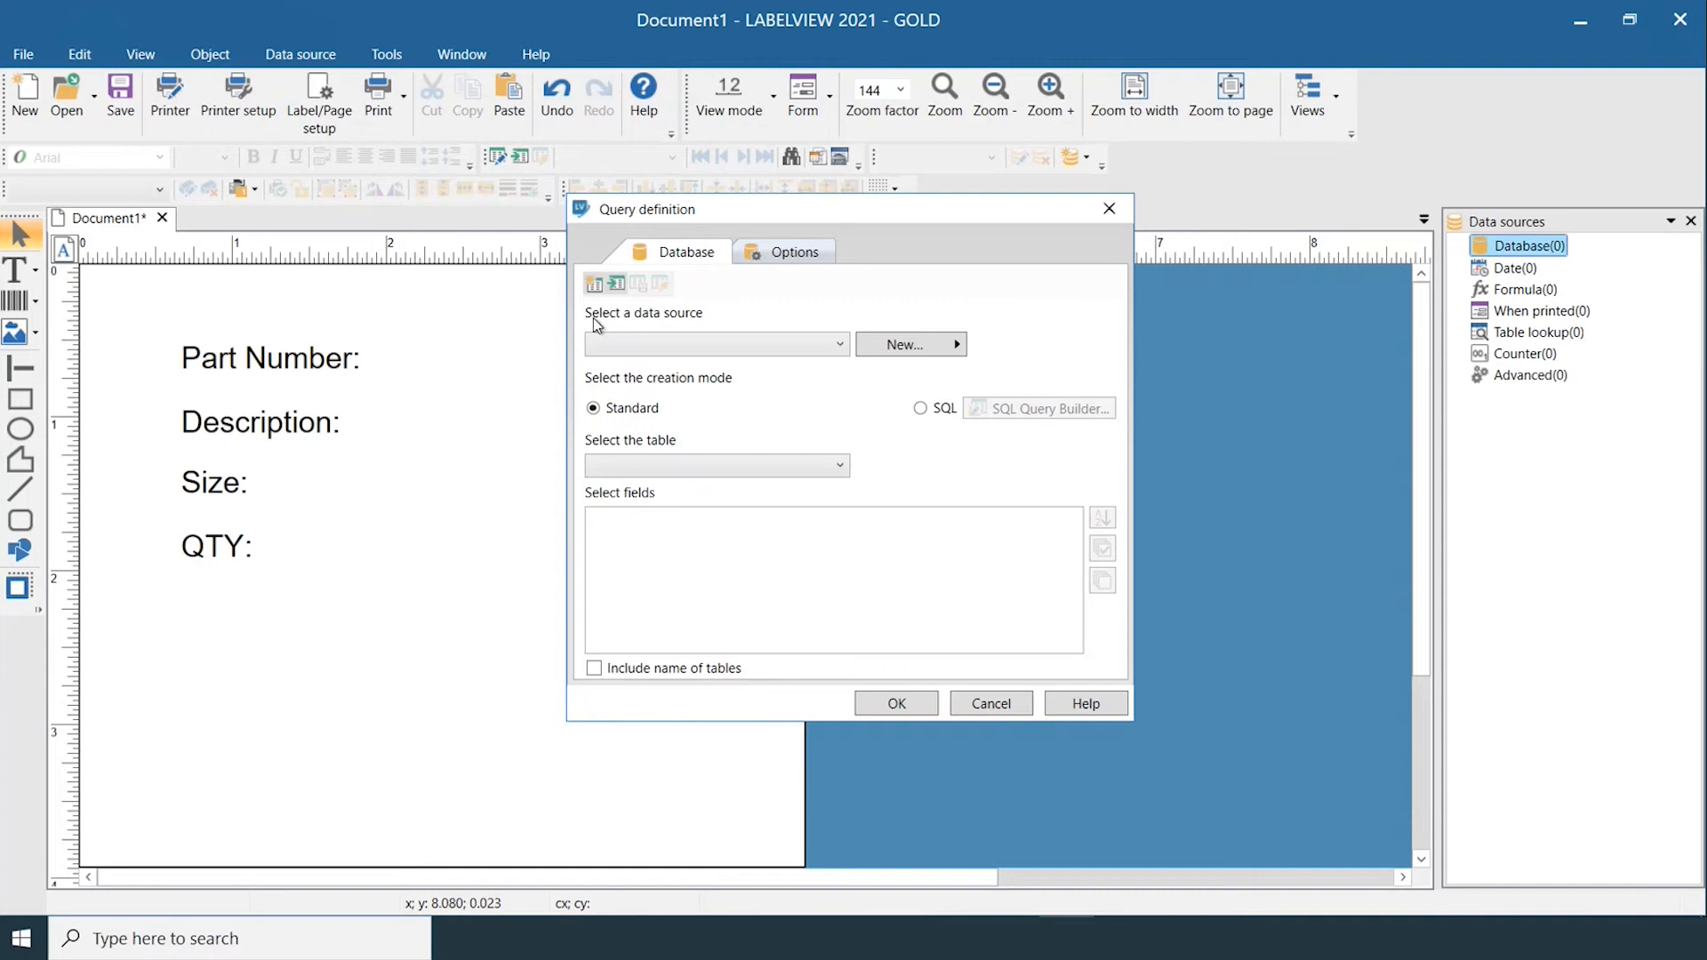
mouse_move(686, 354)
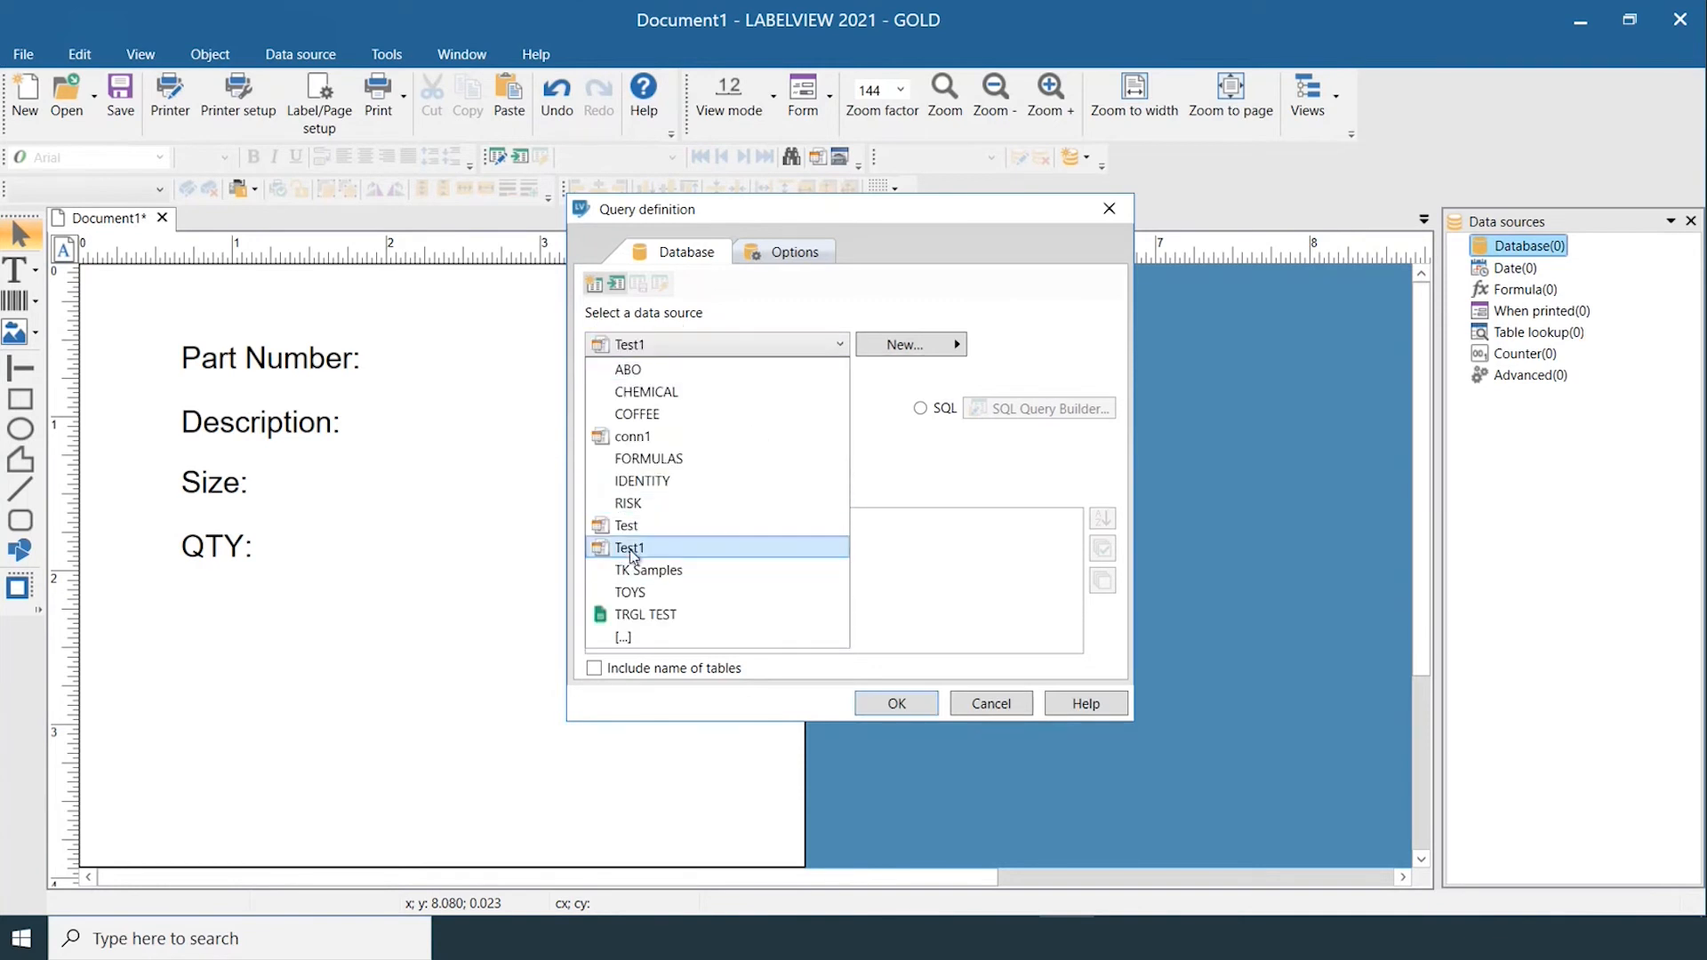
mouse_move(650, 558)
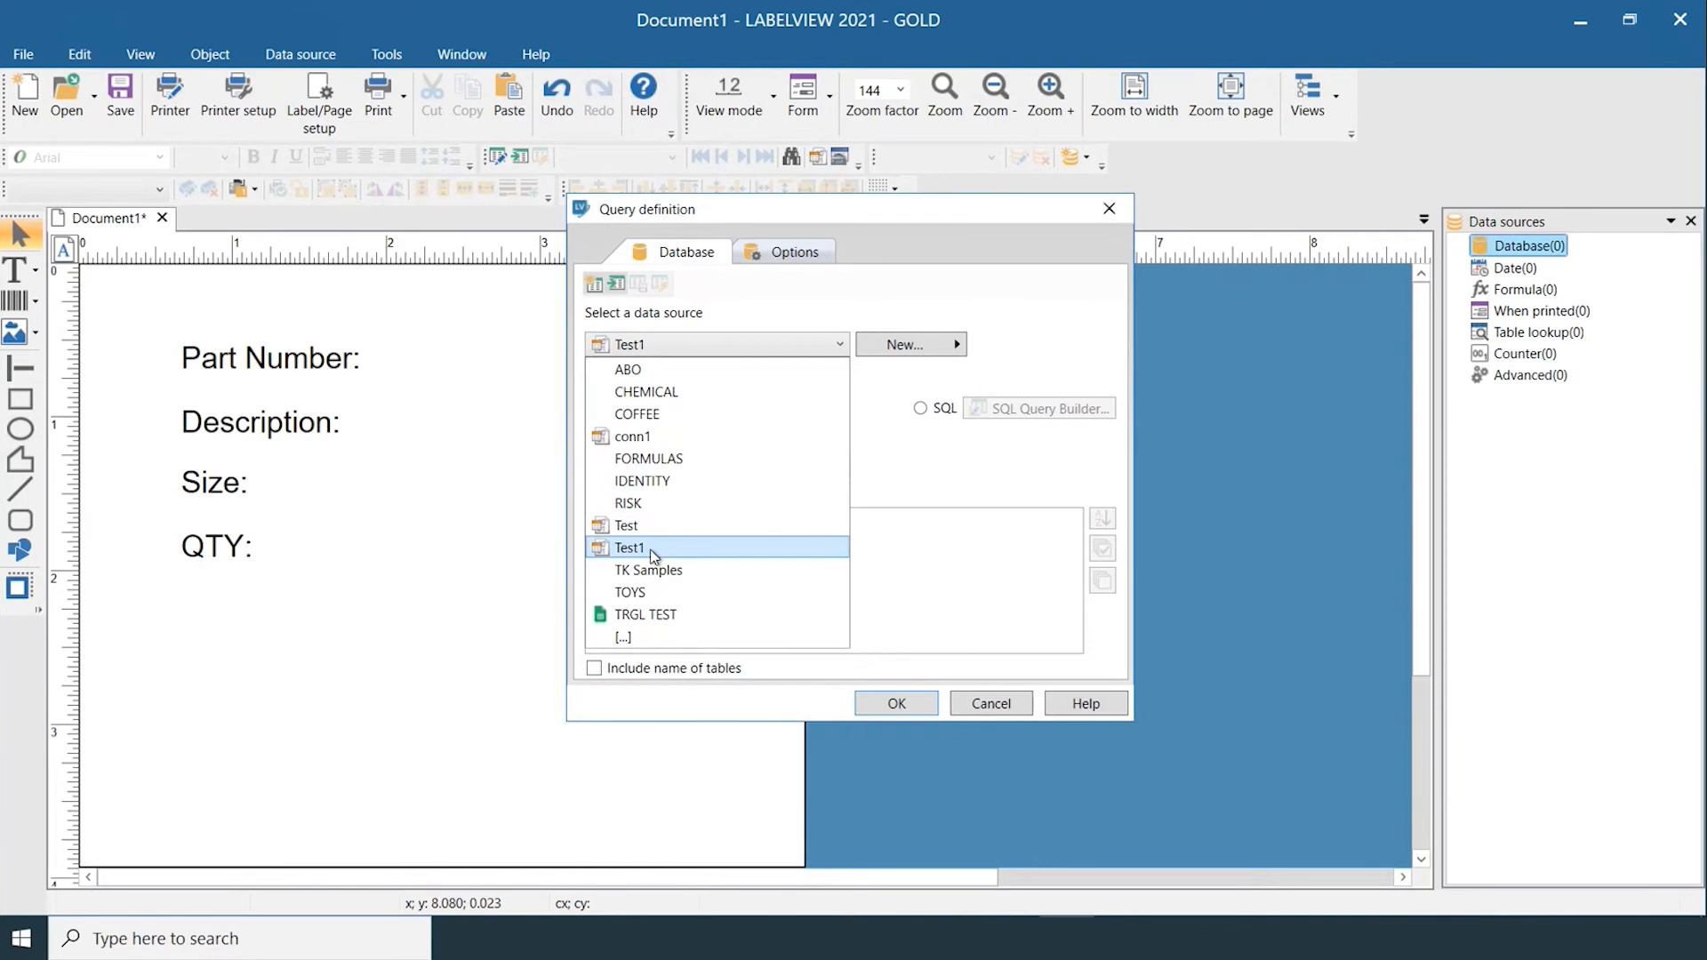
click(630, 548)
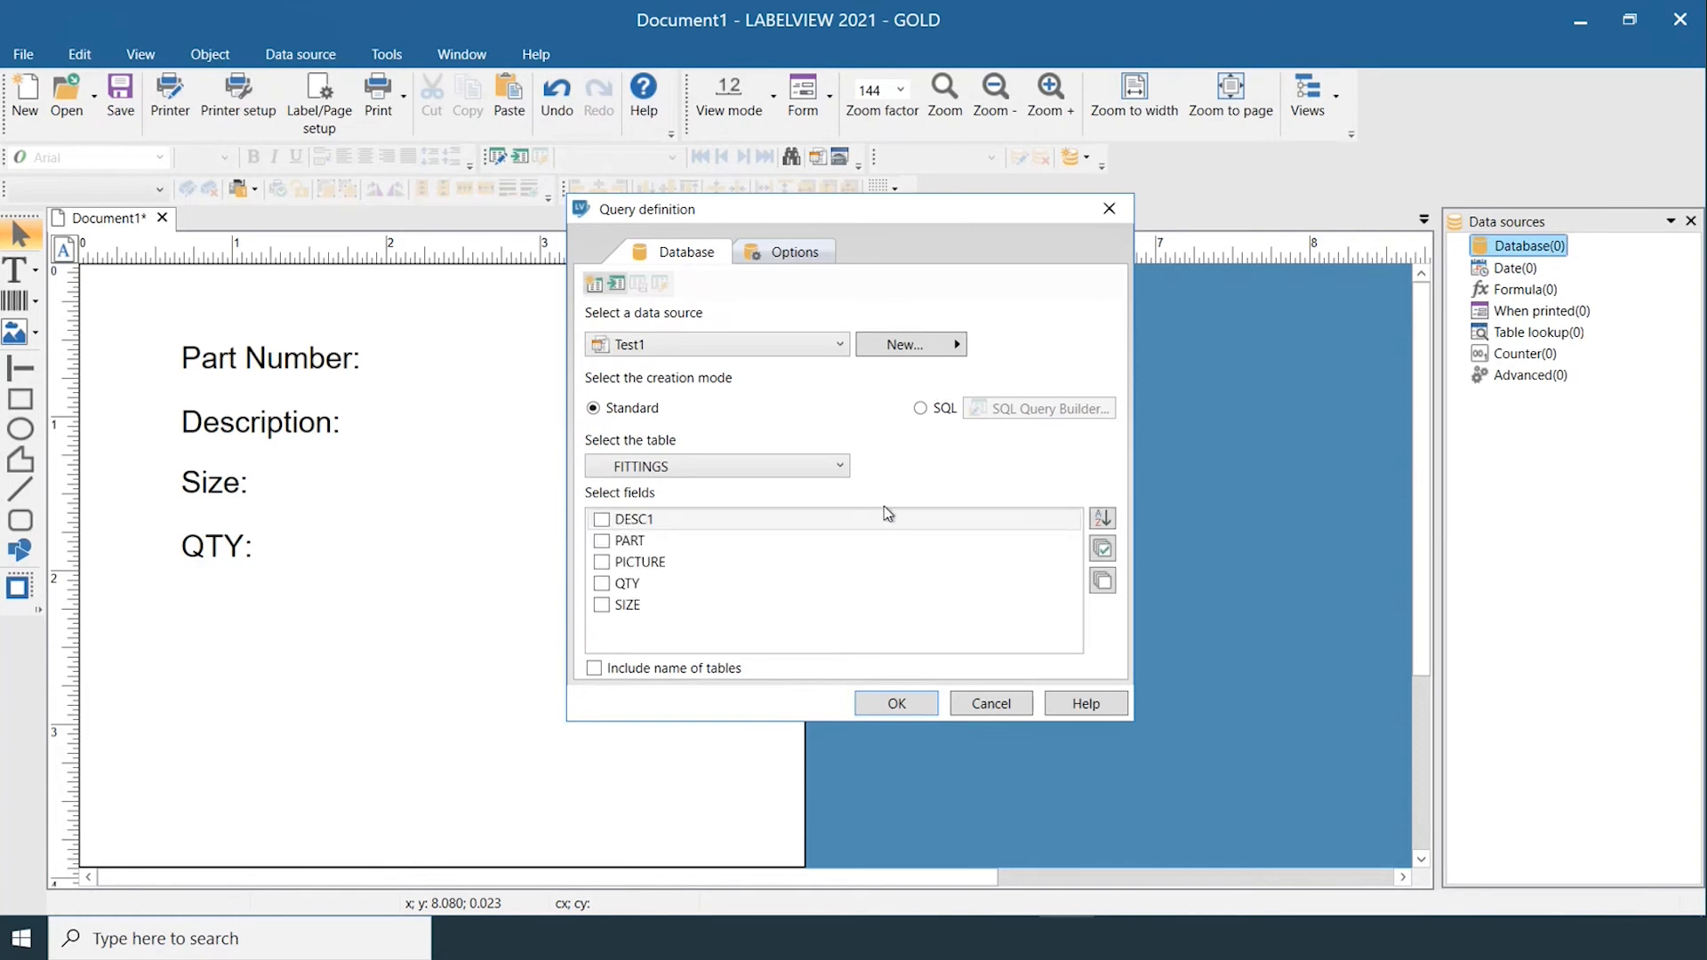
click(630, 583)
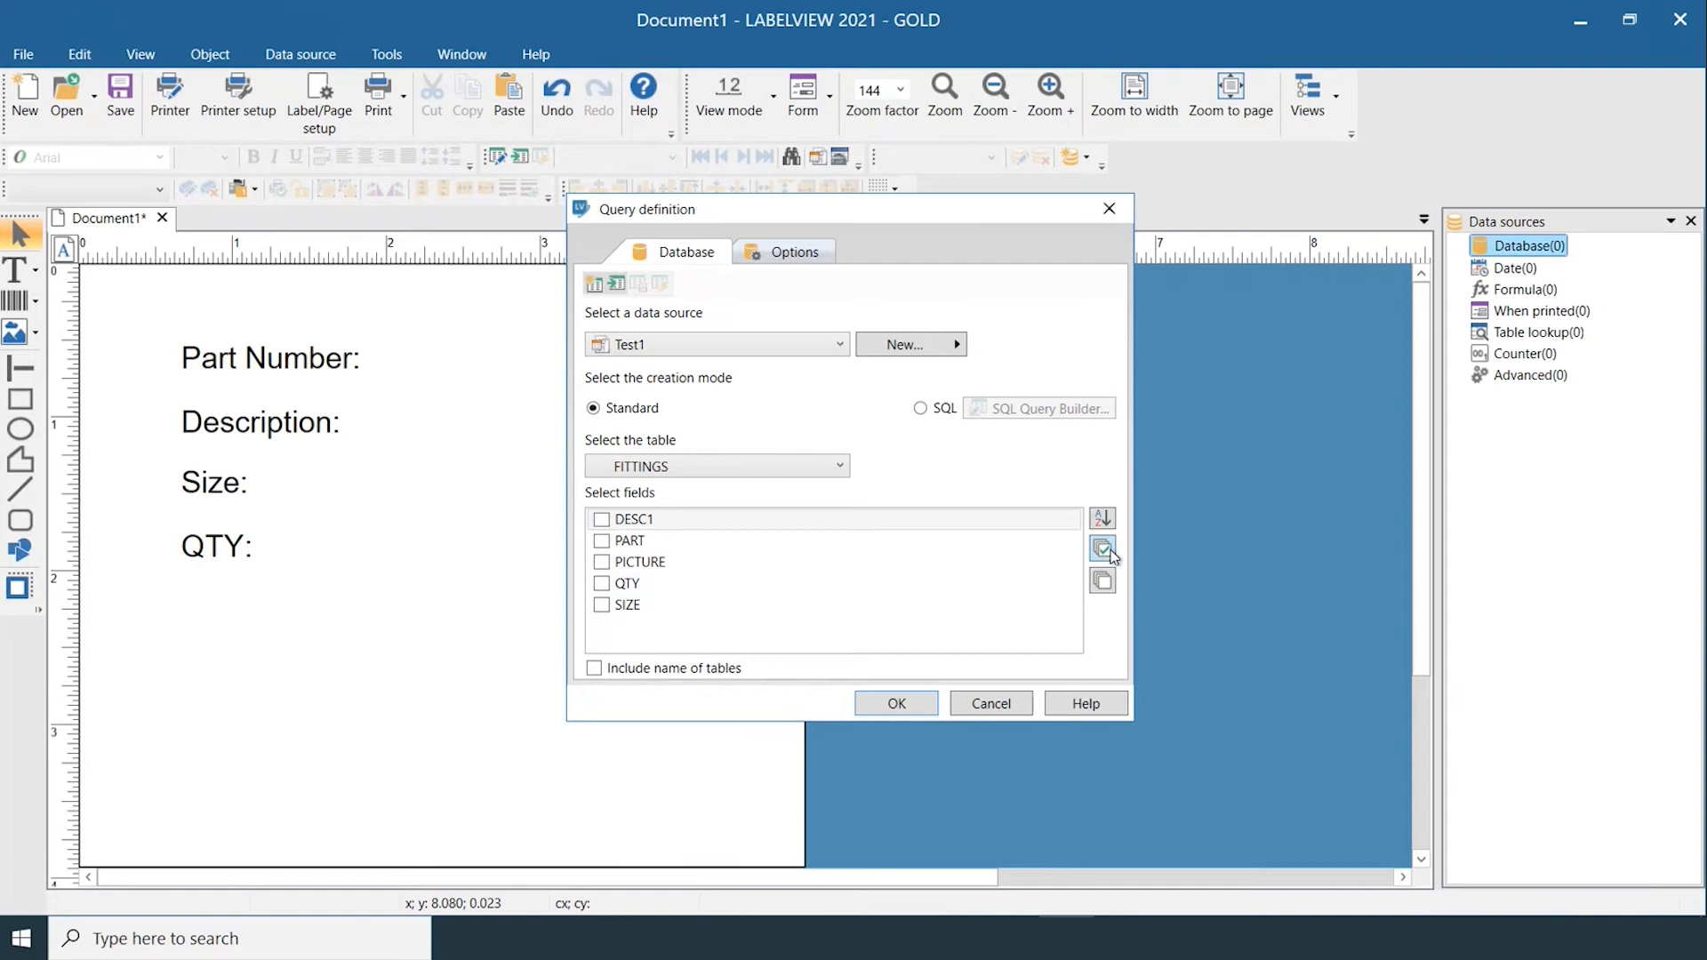
click(1101, 548)
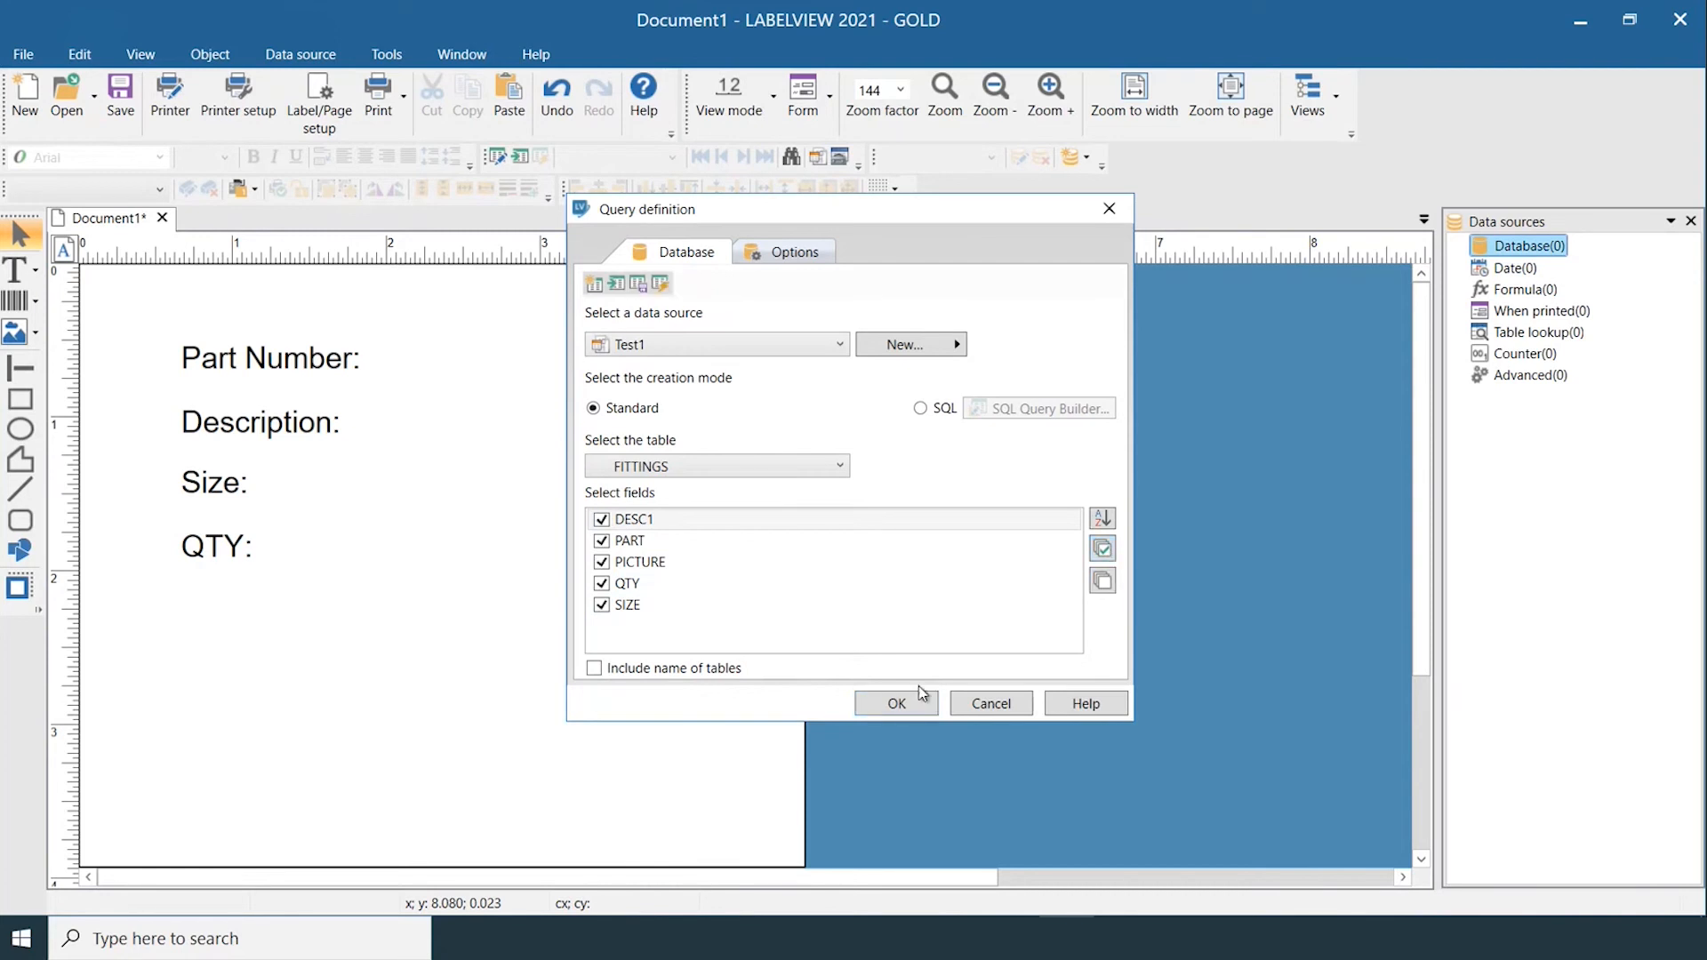
click(896, 703)
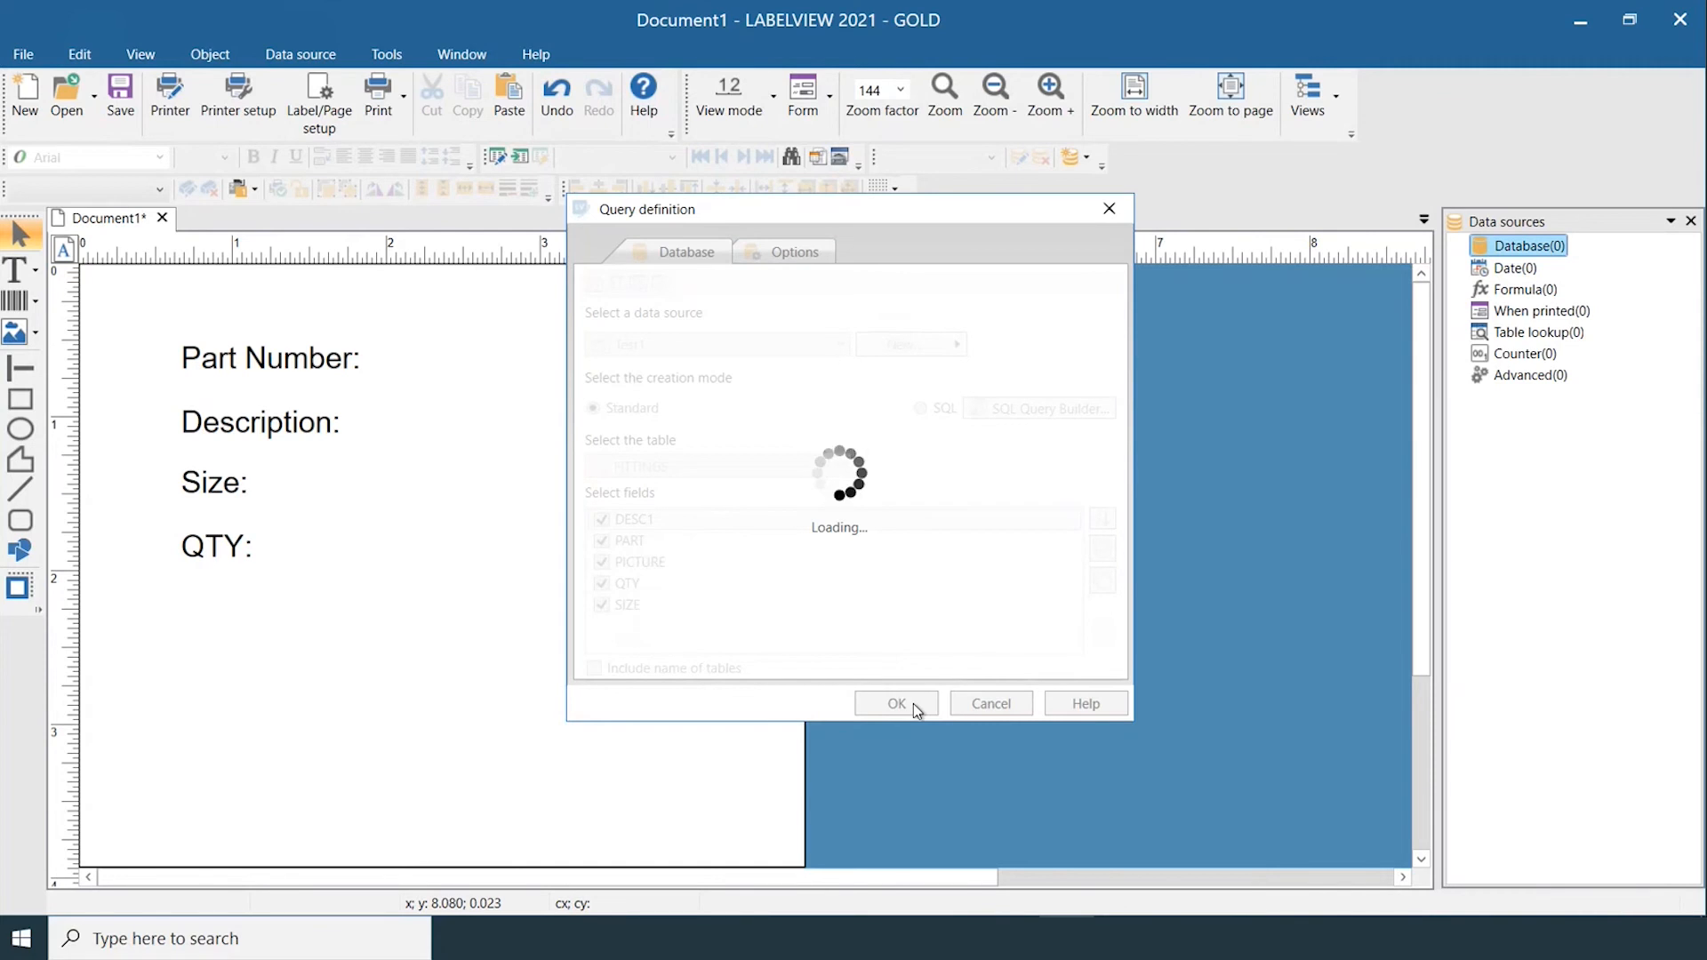
click(896, 703)
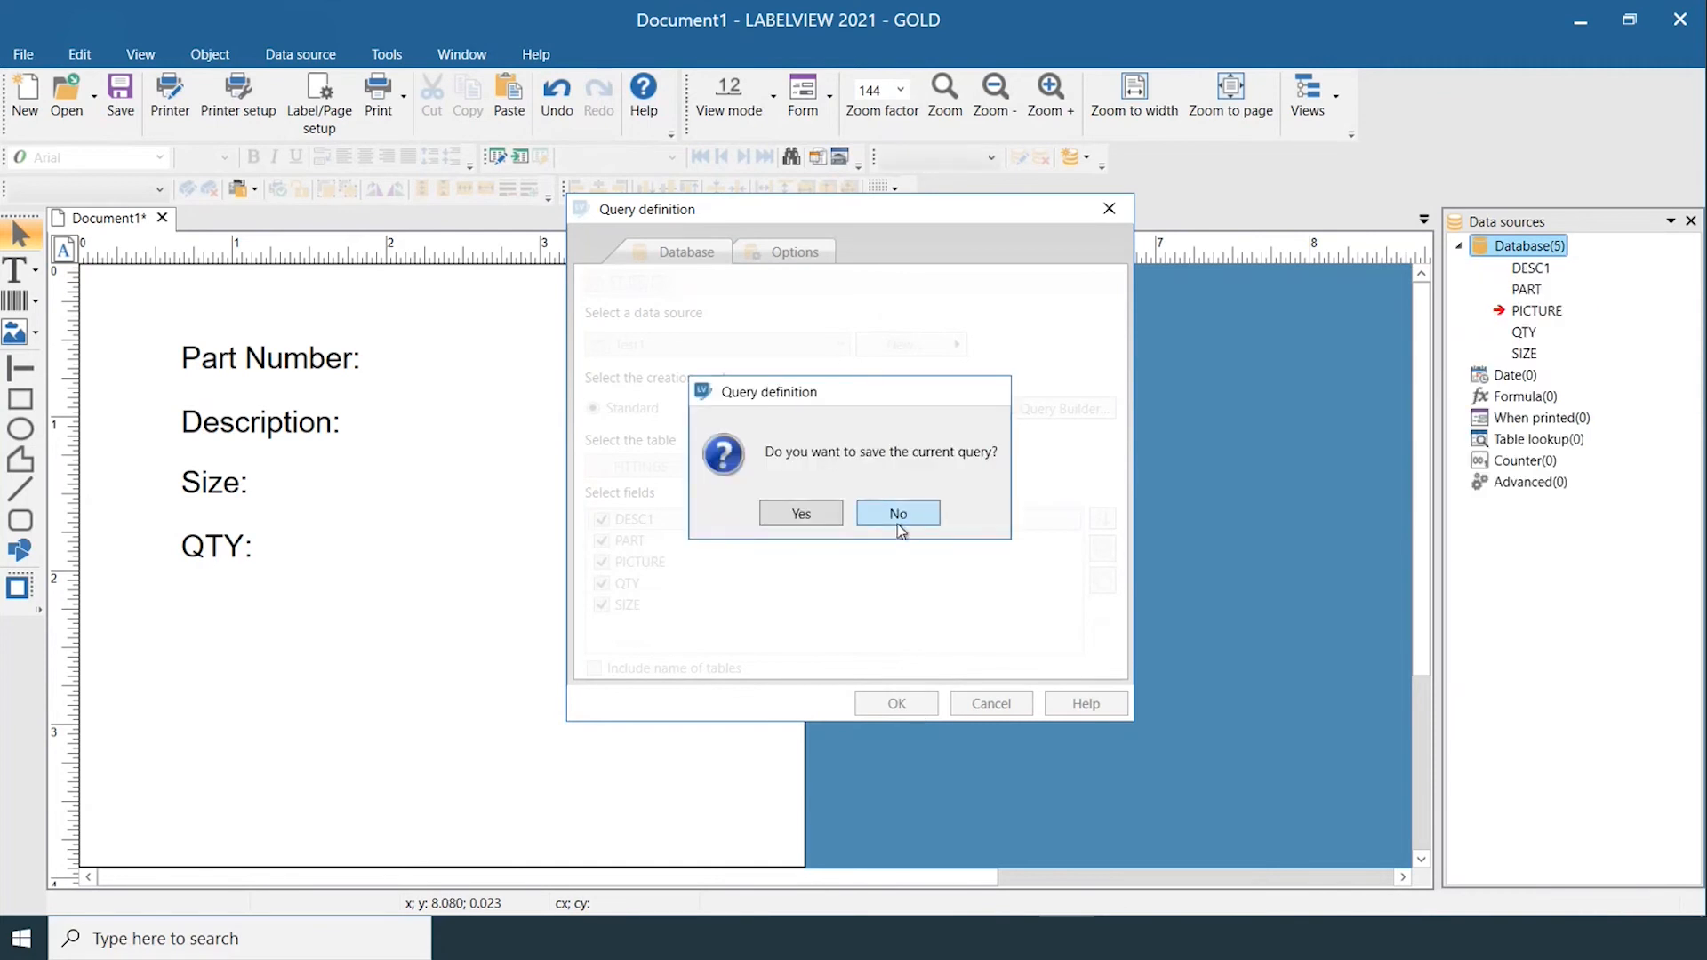
Decline saving the query, then place the description, PART barcode 200400, and another field
click(896, 513)
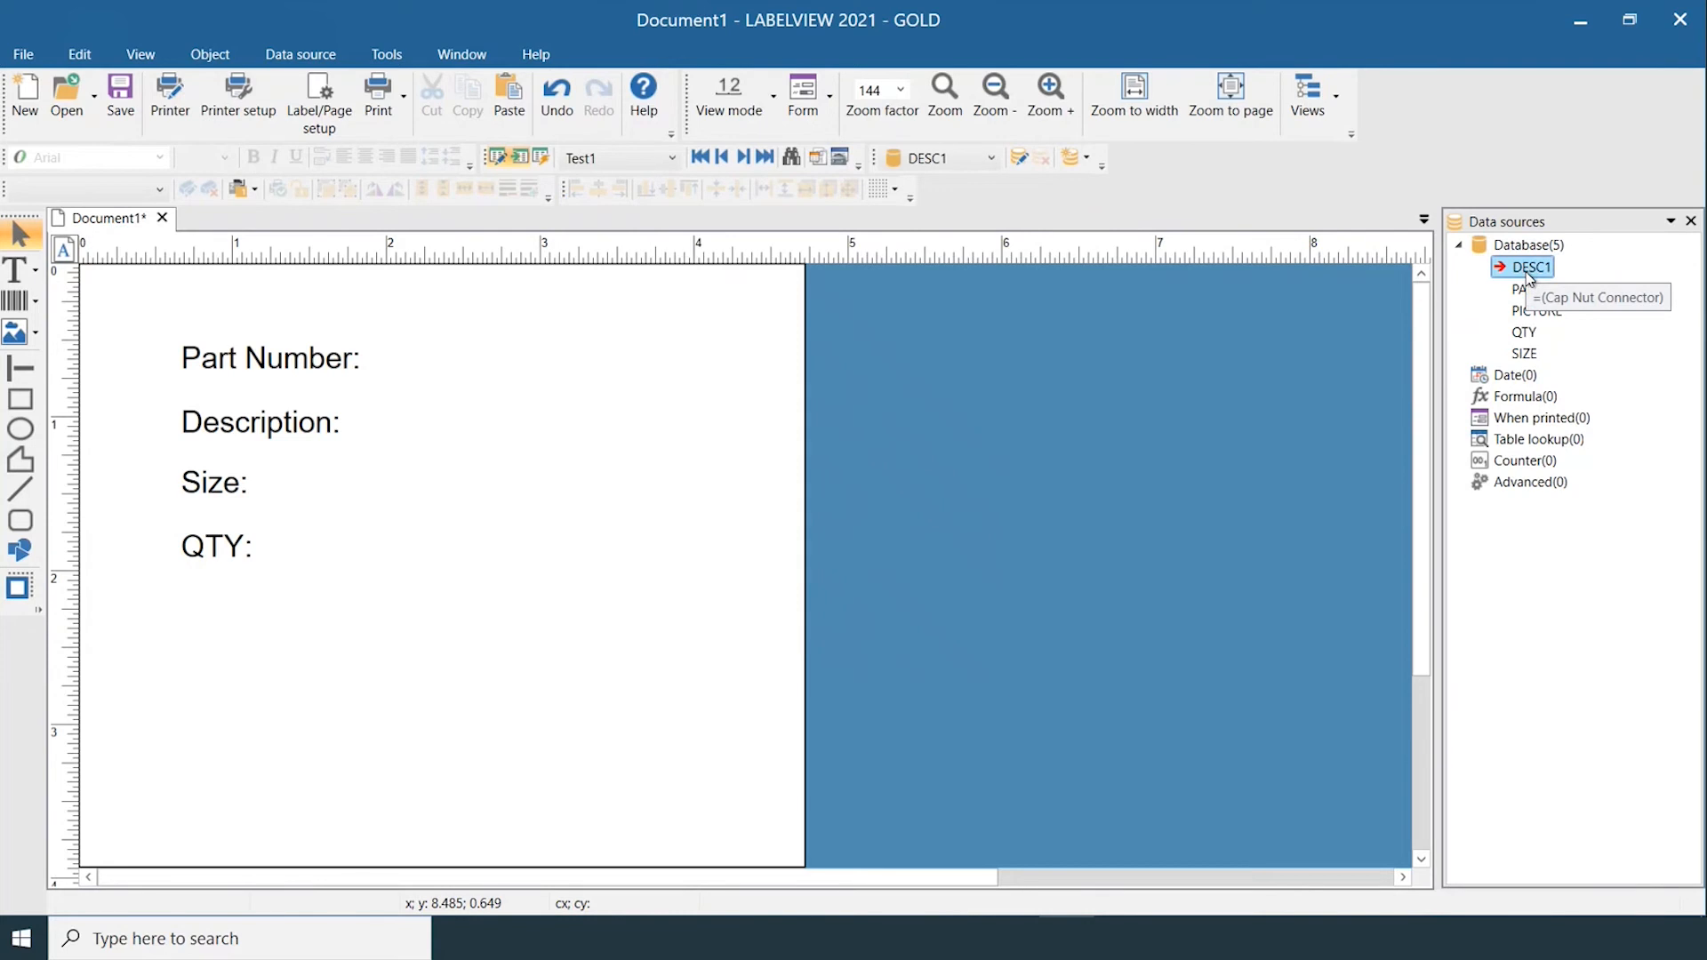
mouse_move(1165, 328)
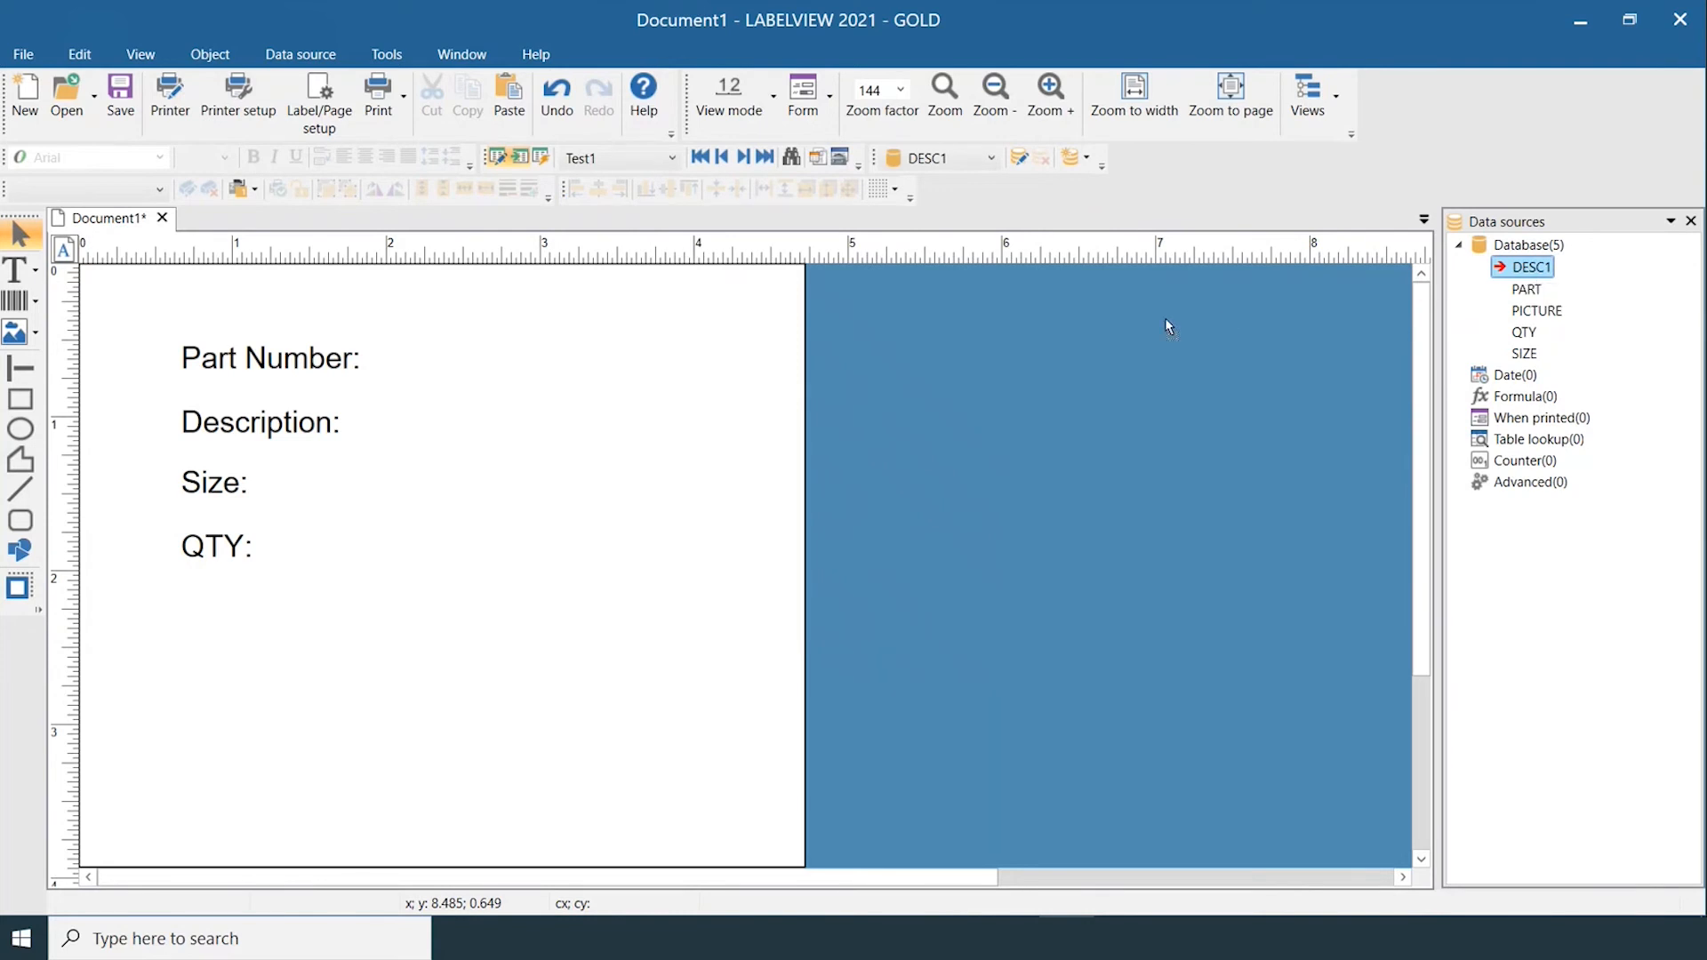
click(261, 422)
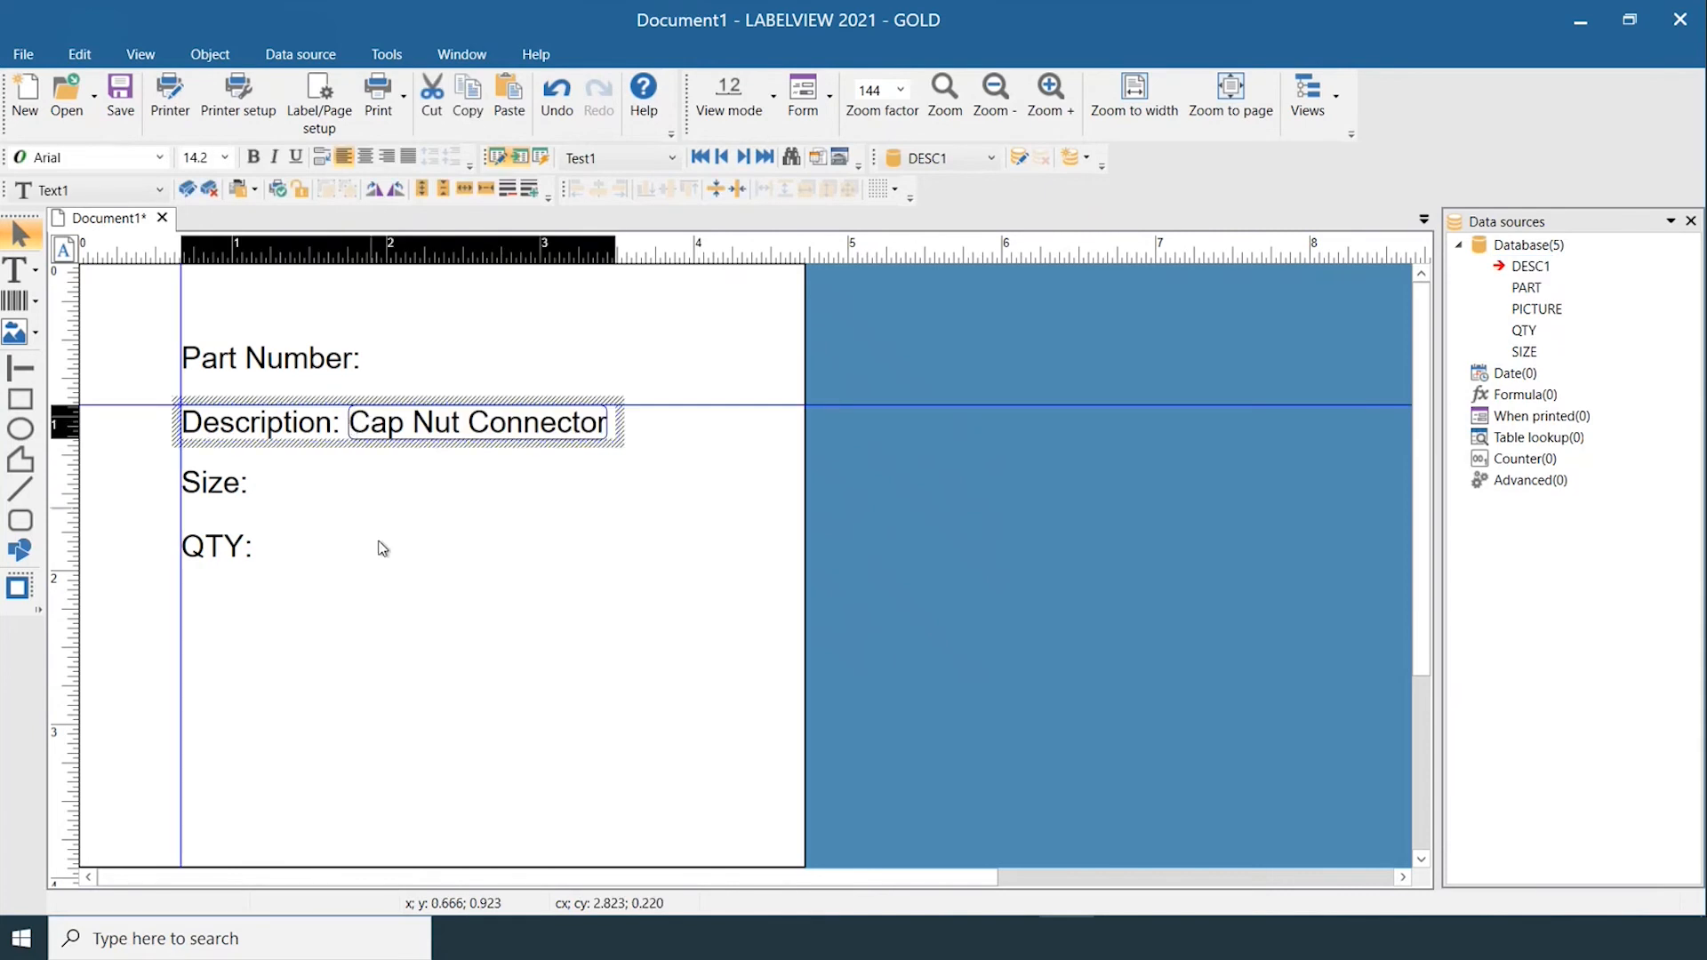
click(1526, 287)
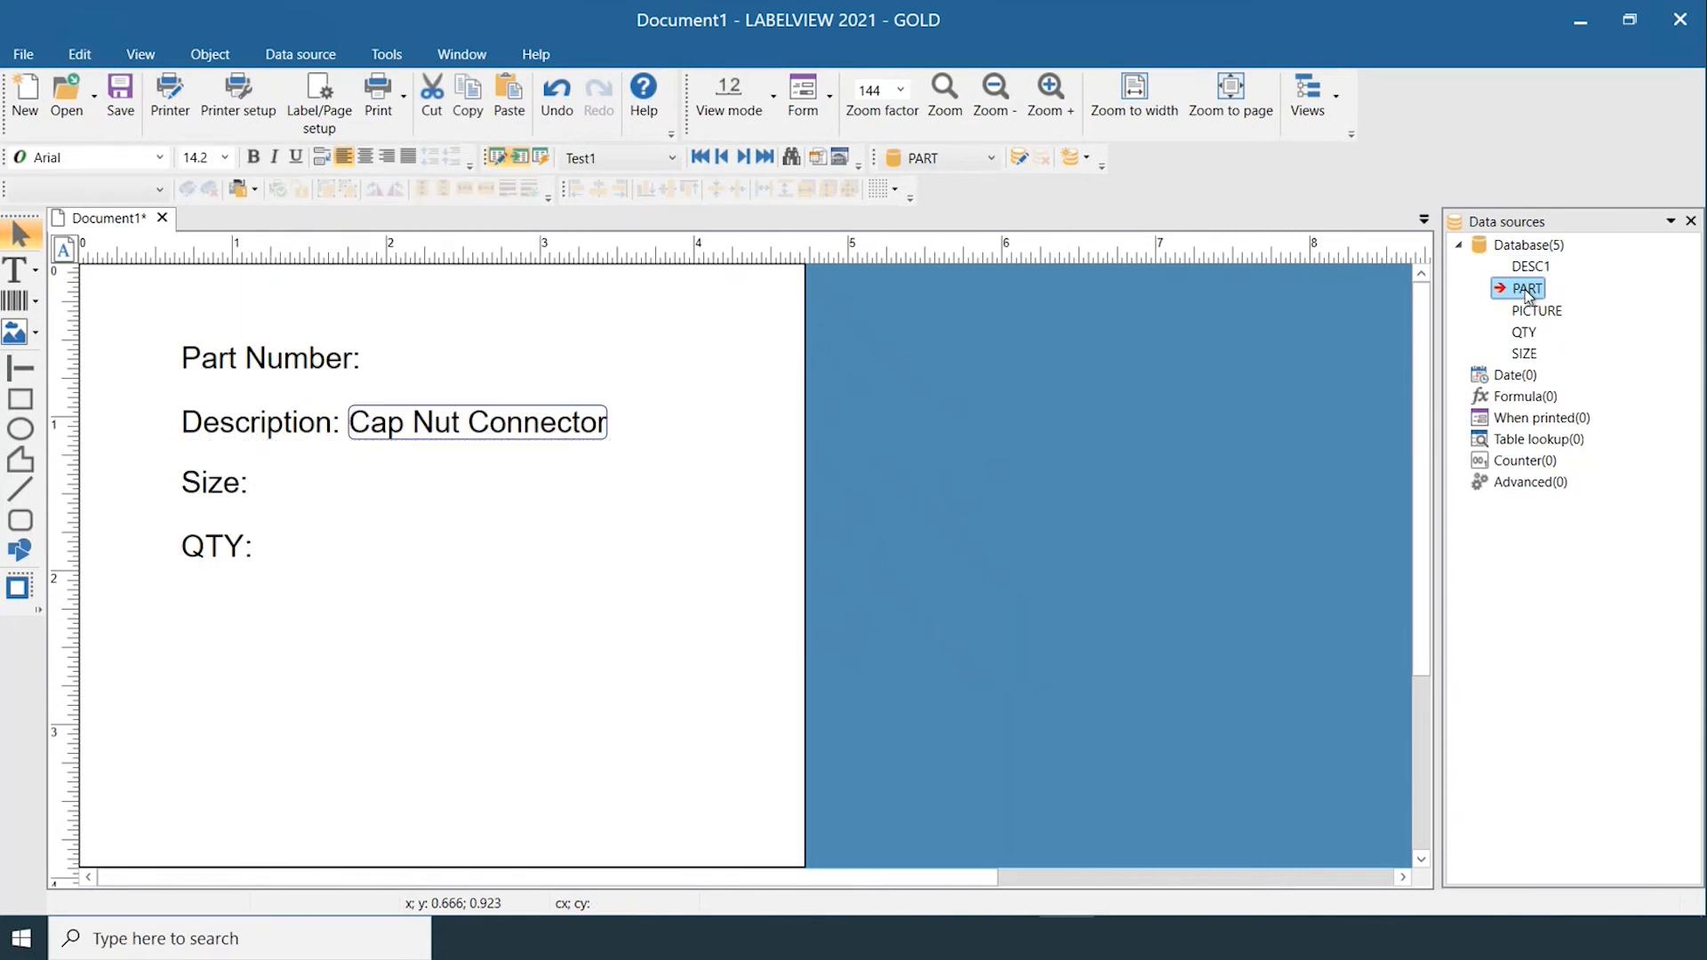
right_click(1523, 287)
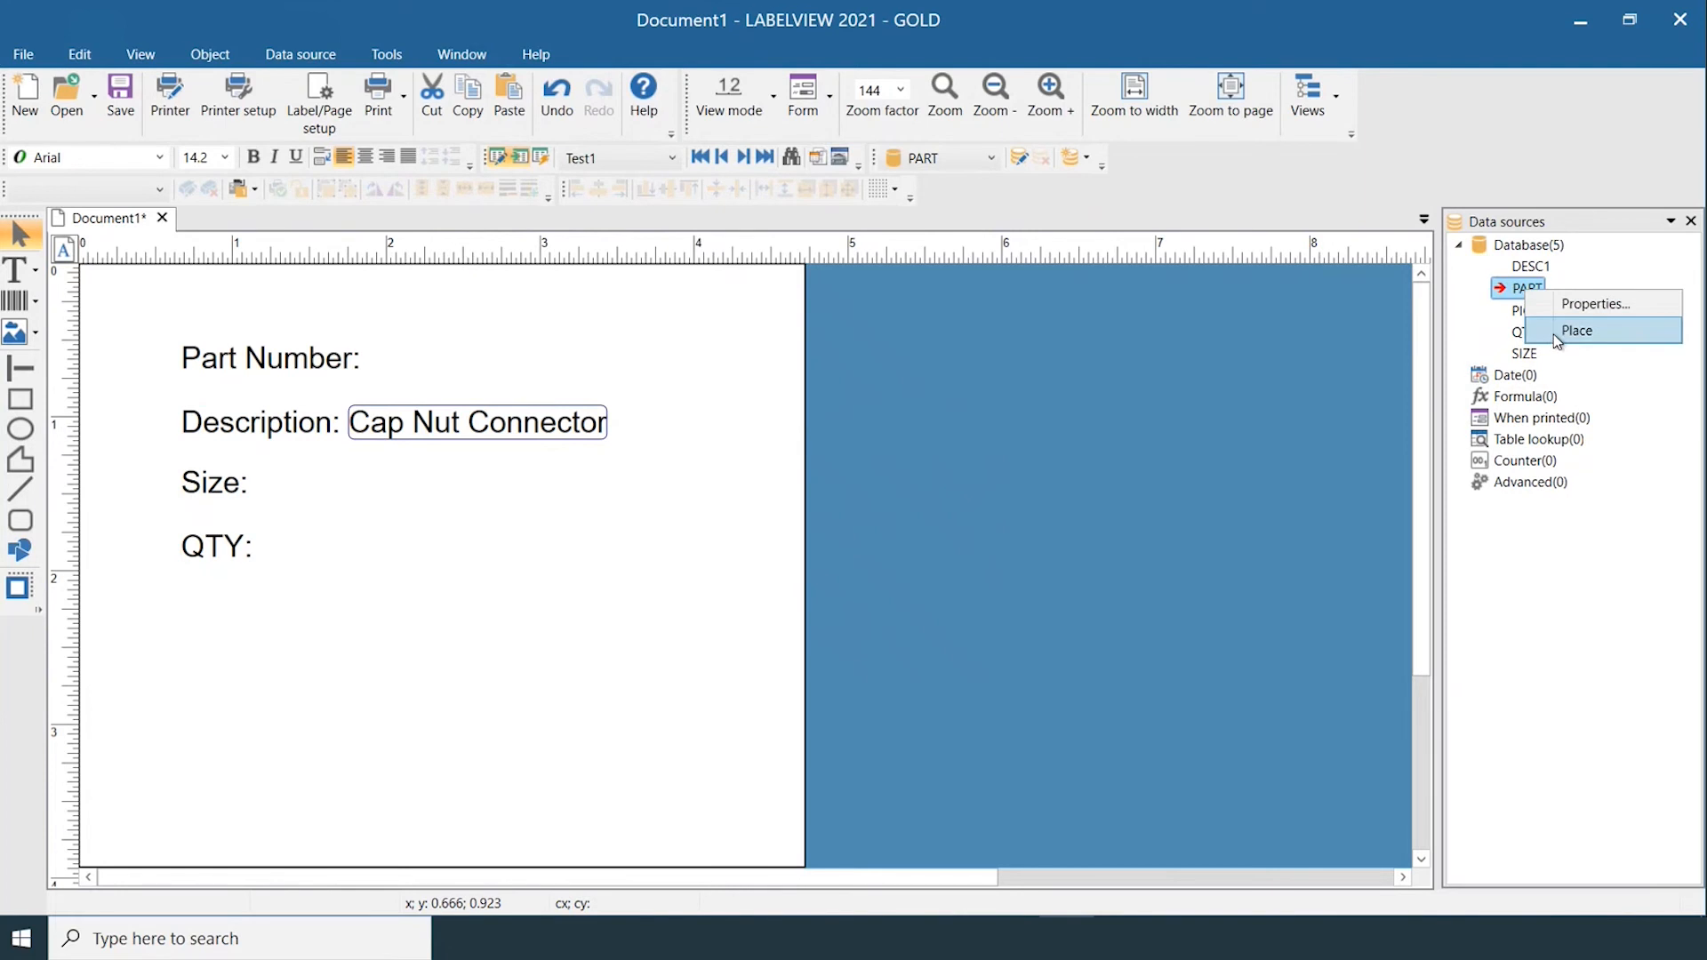
click(1576, 330)
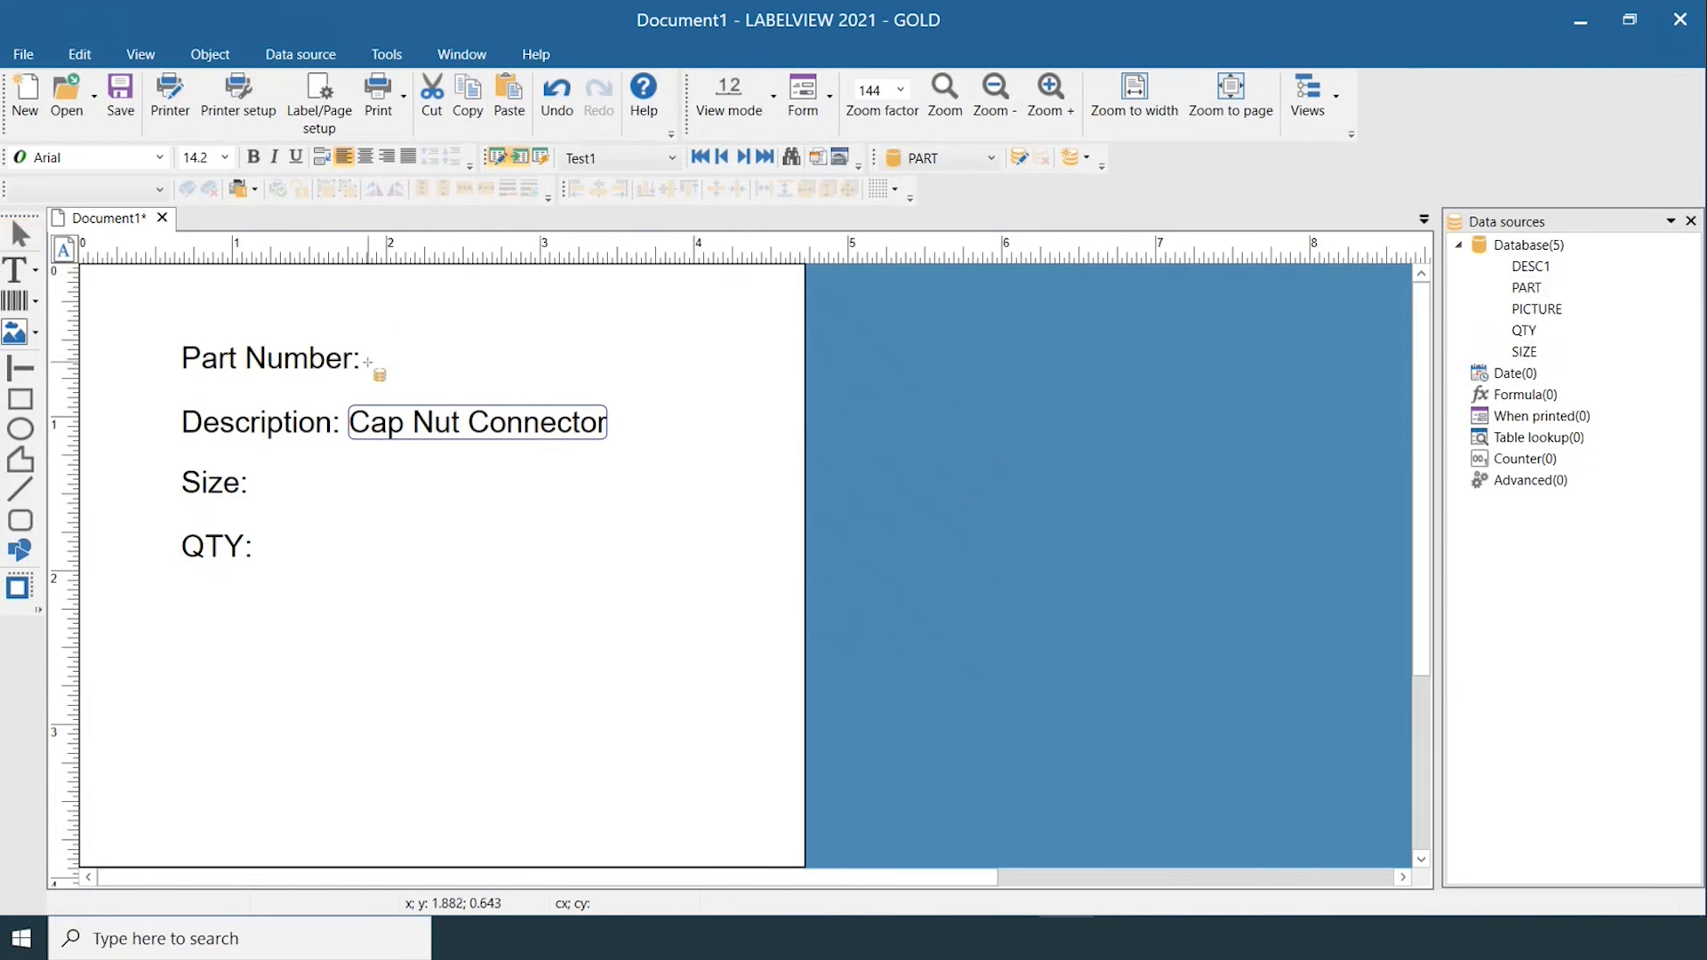
click(369, 364)
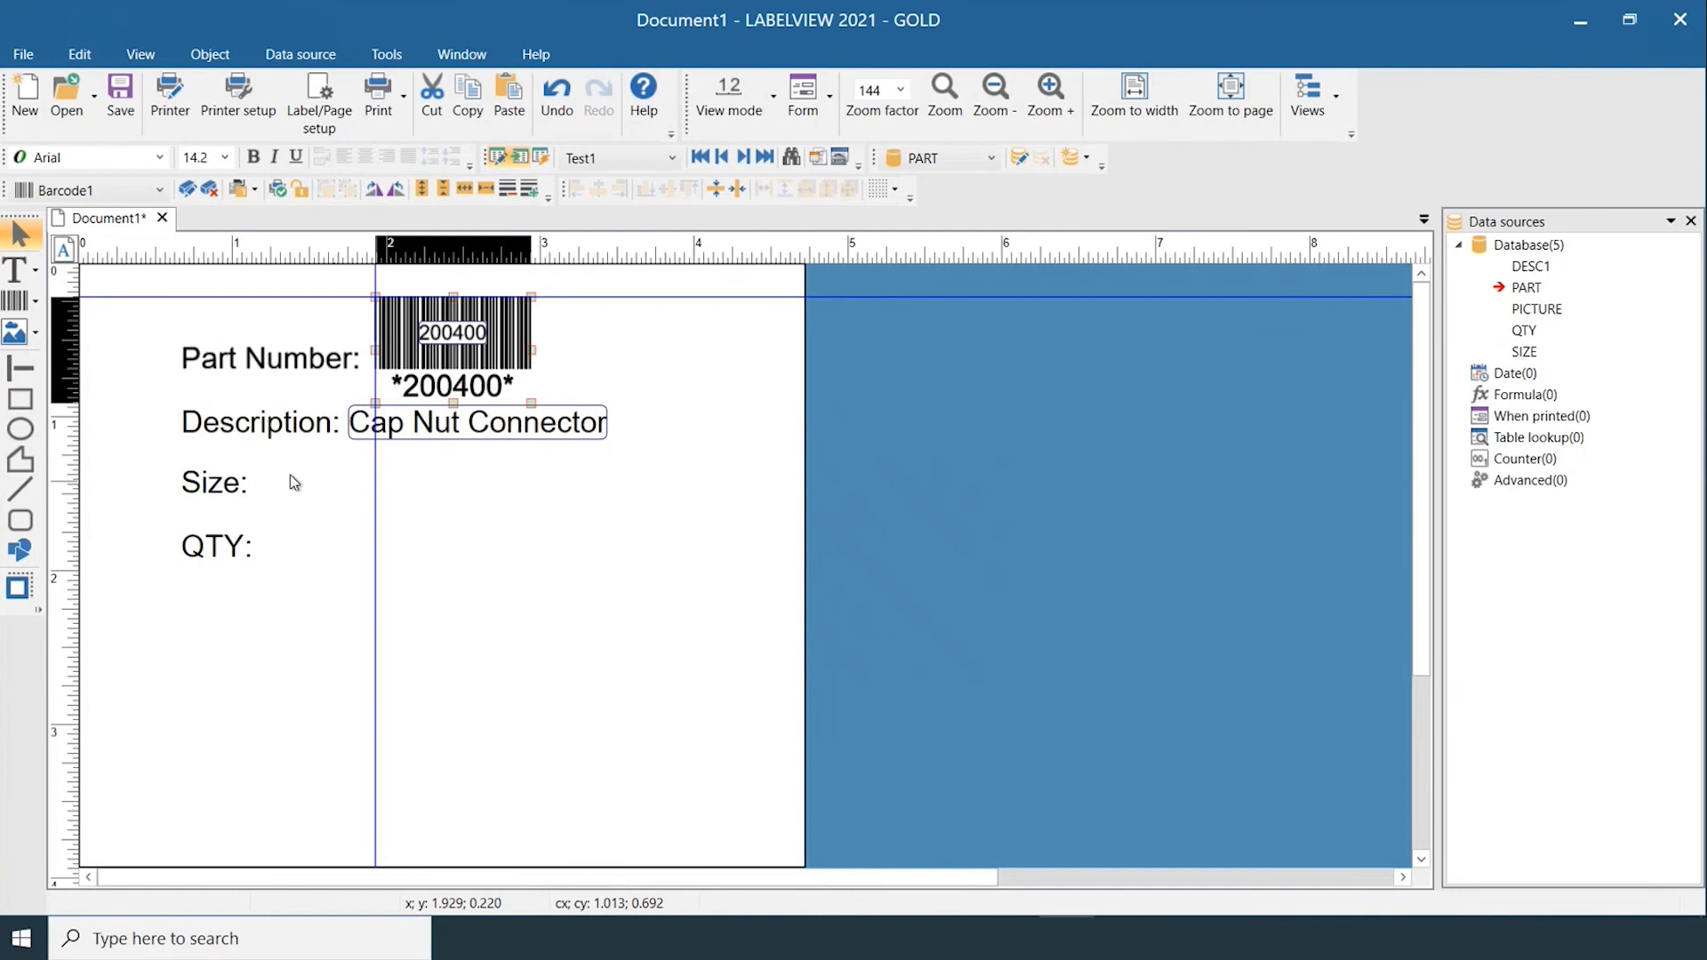
click(218, 482)
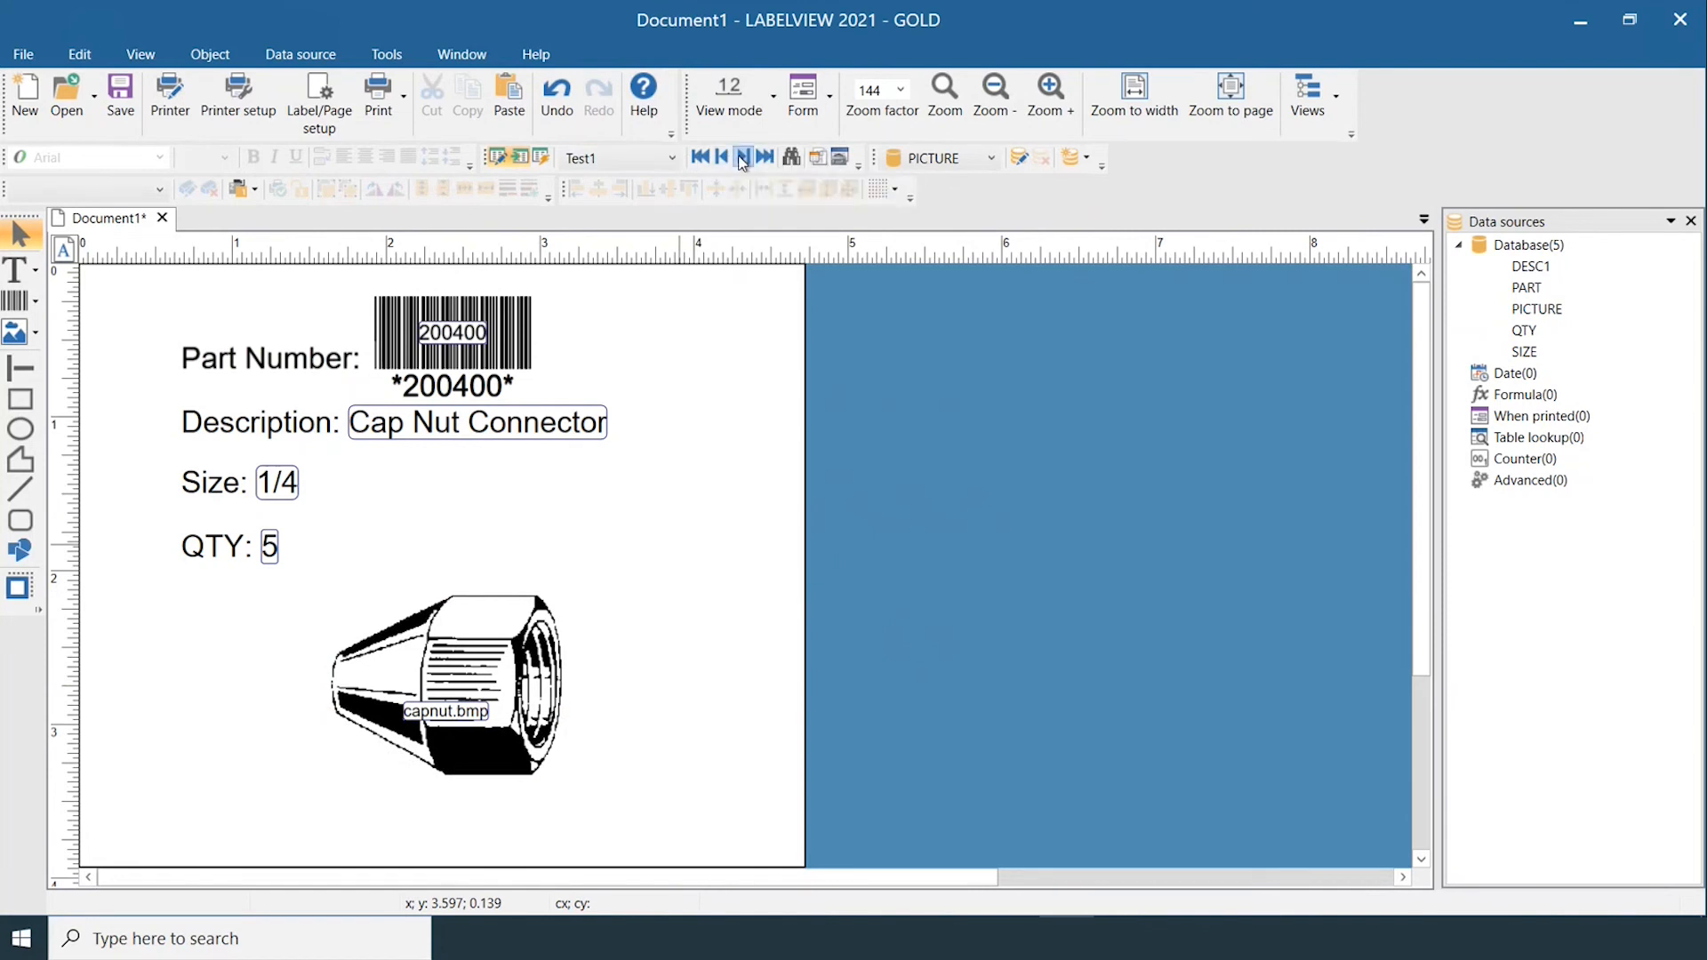
click(744, 156)
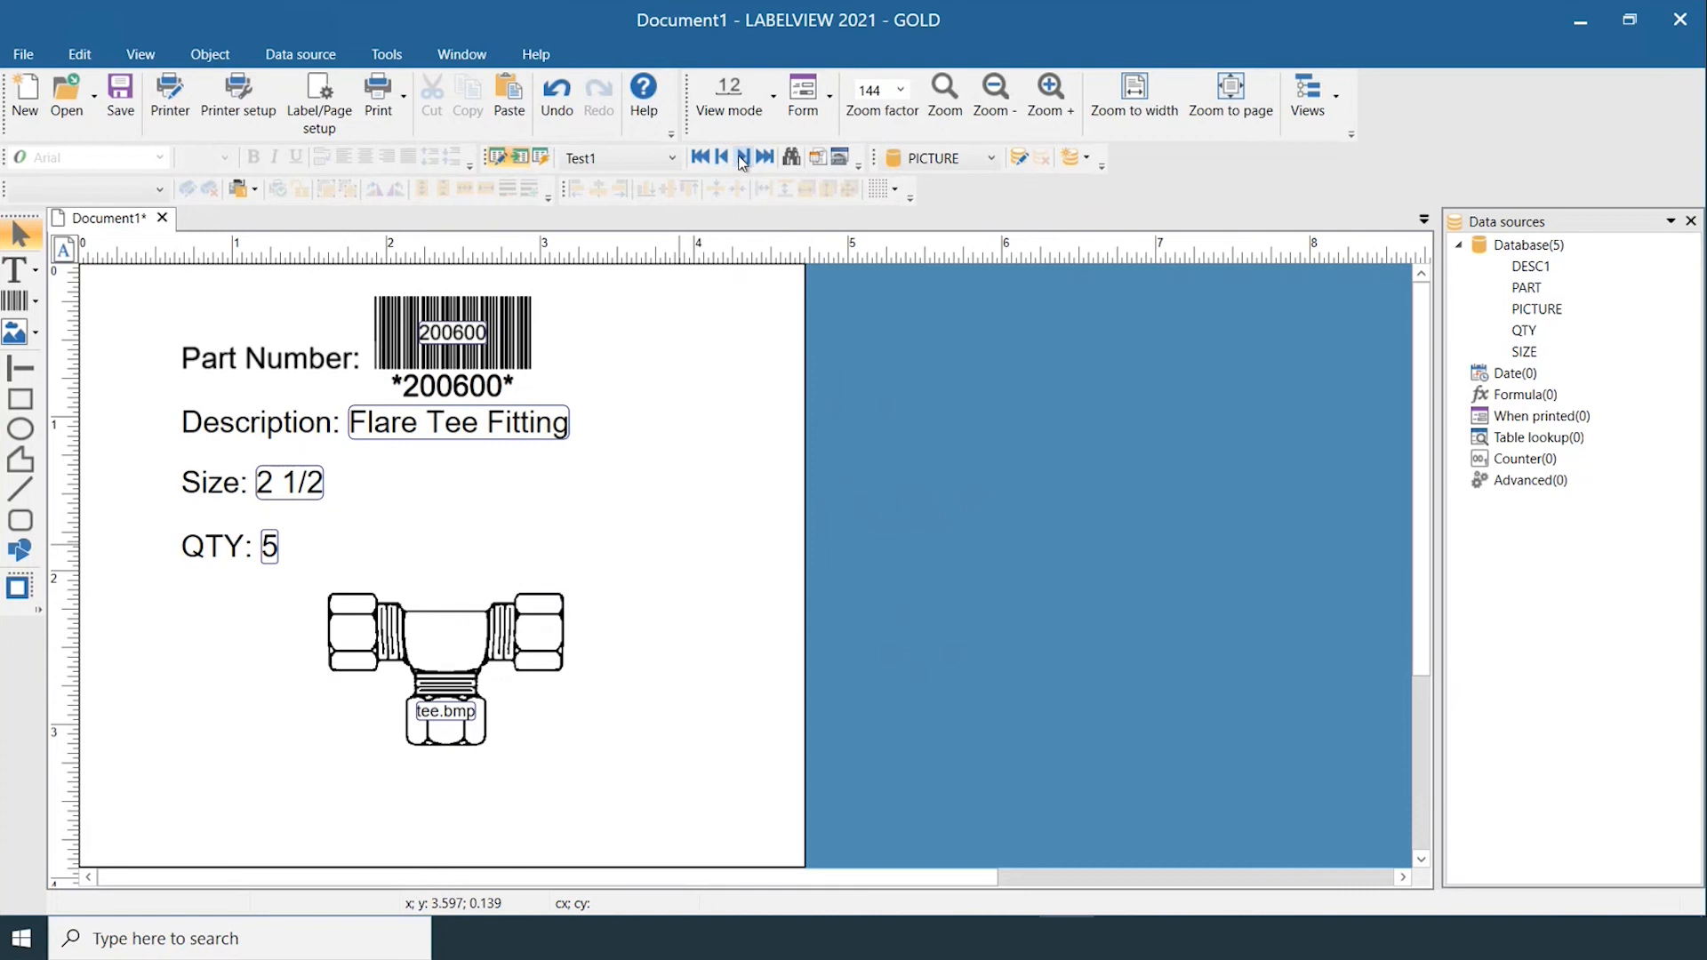
click(743, 156)
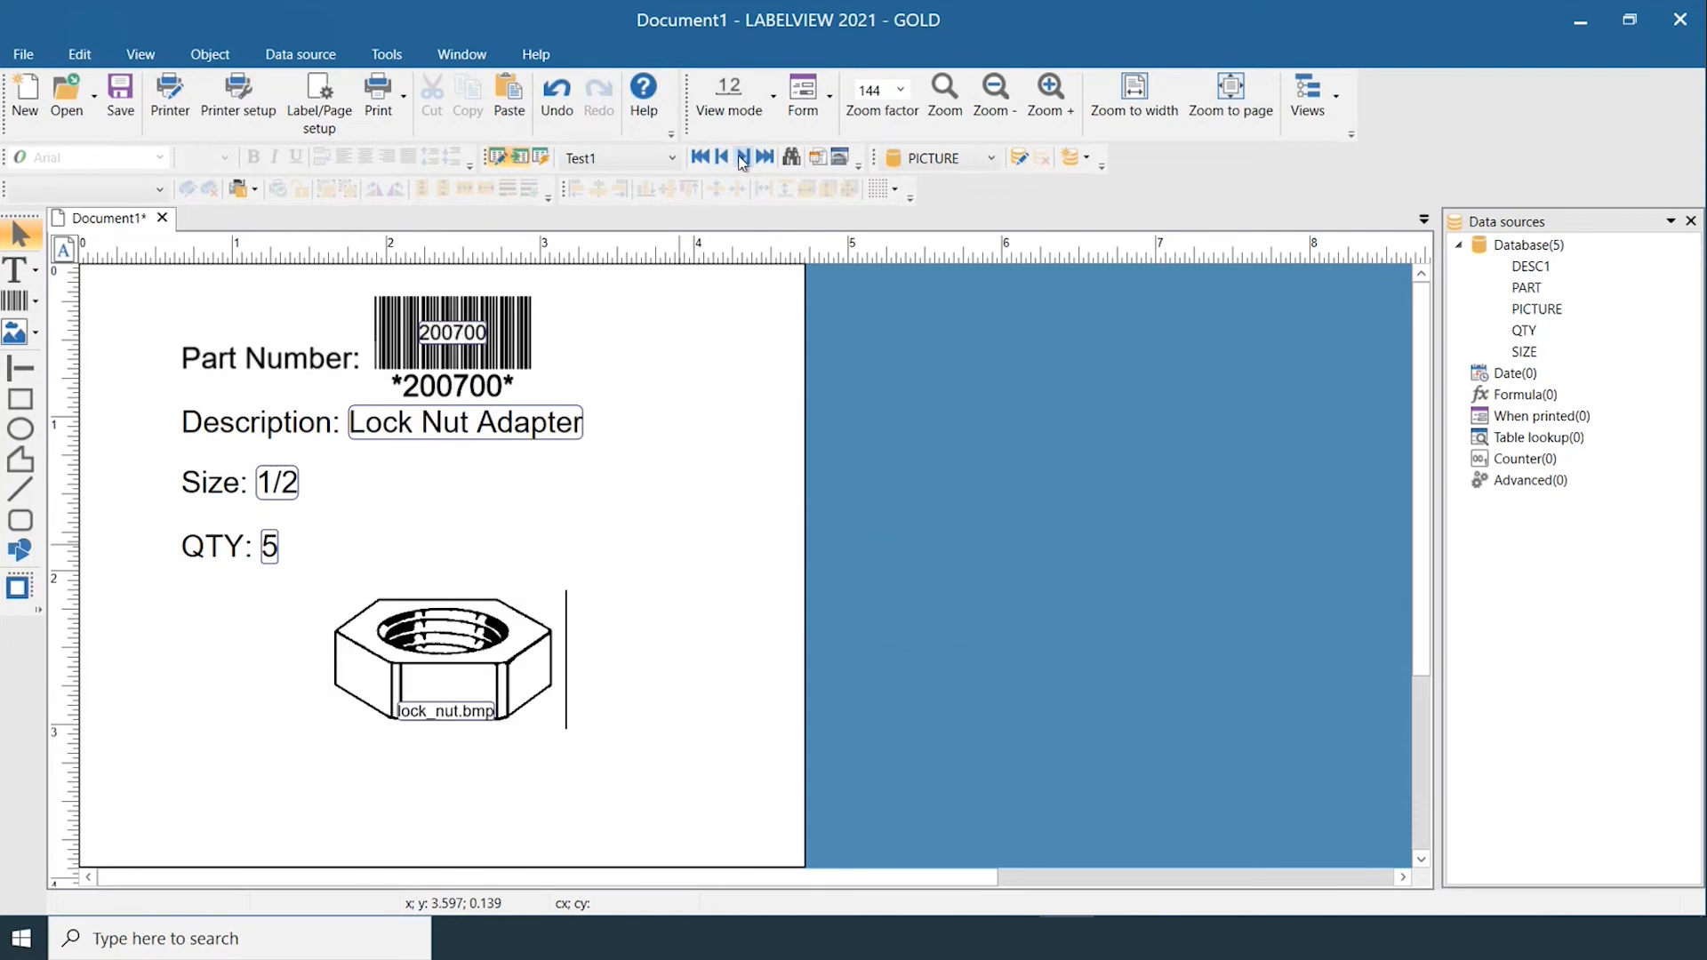
click(742, 156)
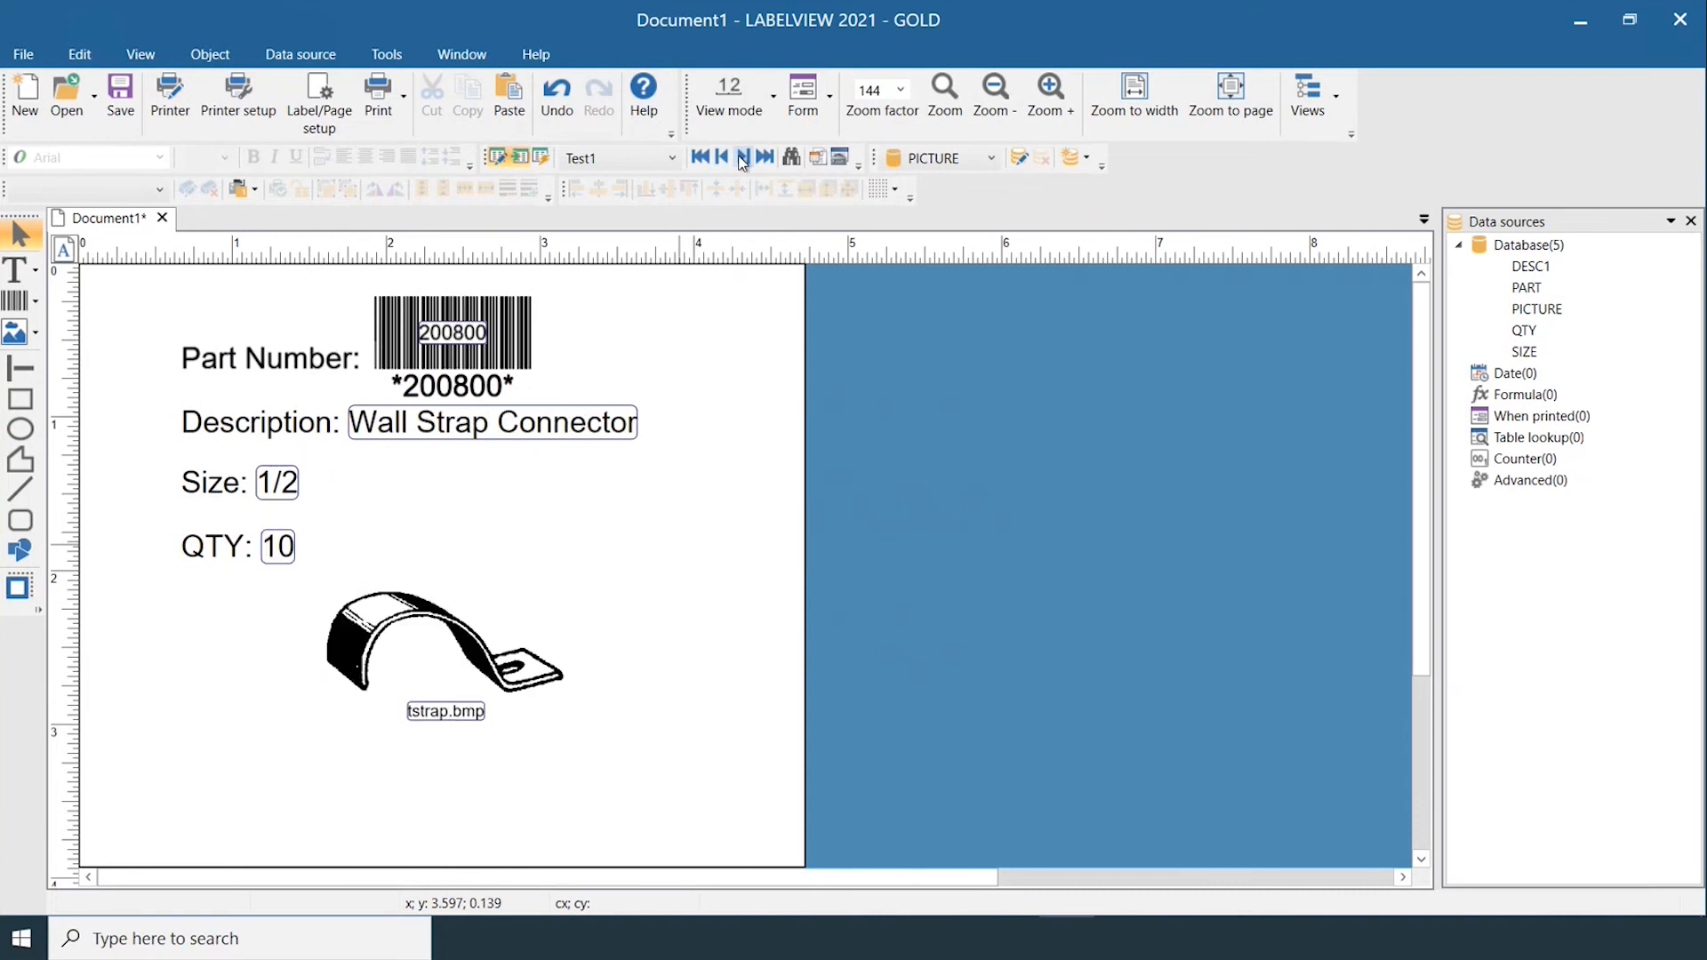
click(765, 157)
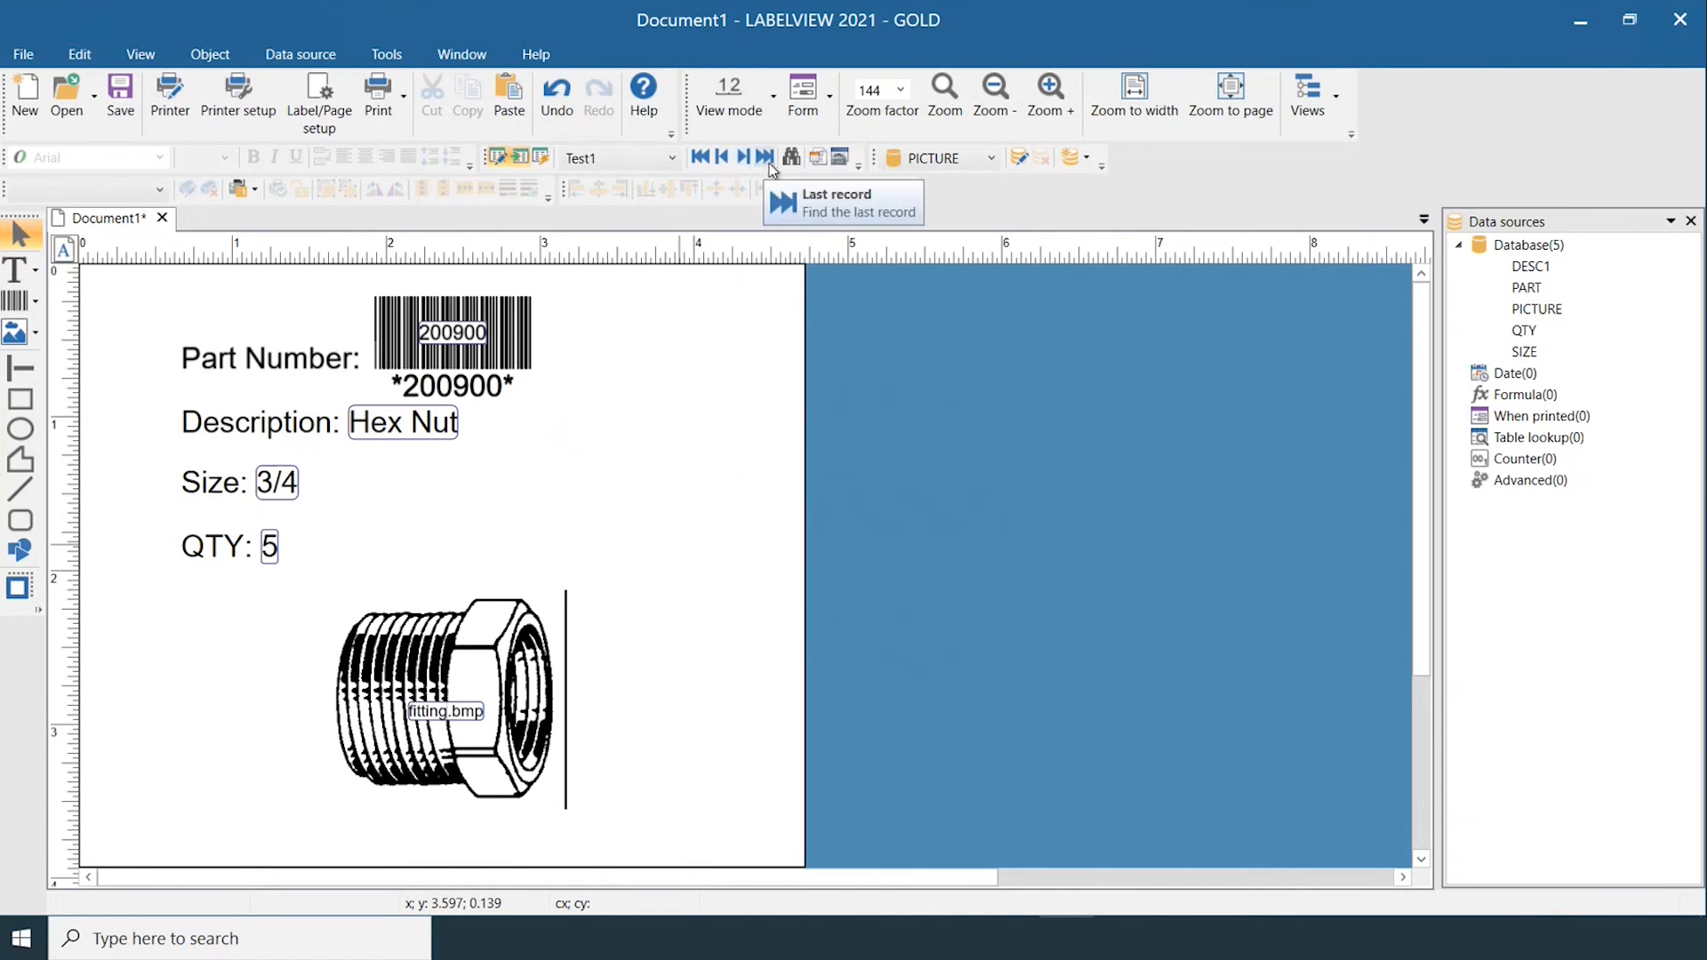
click(765, 156)
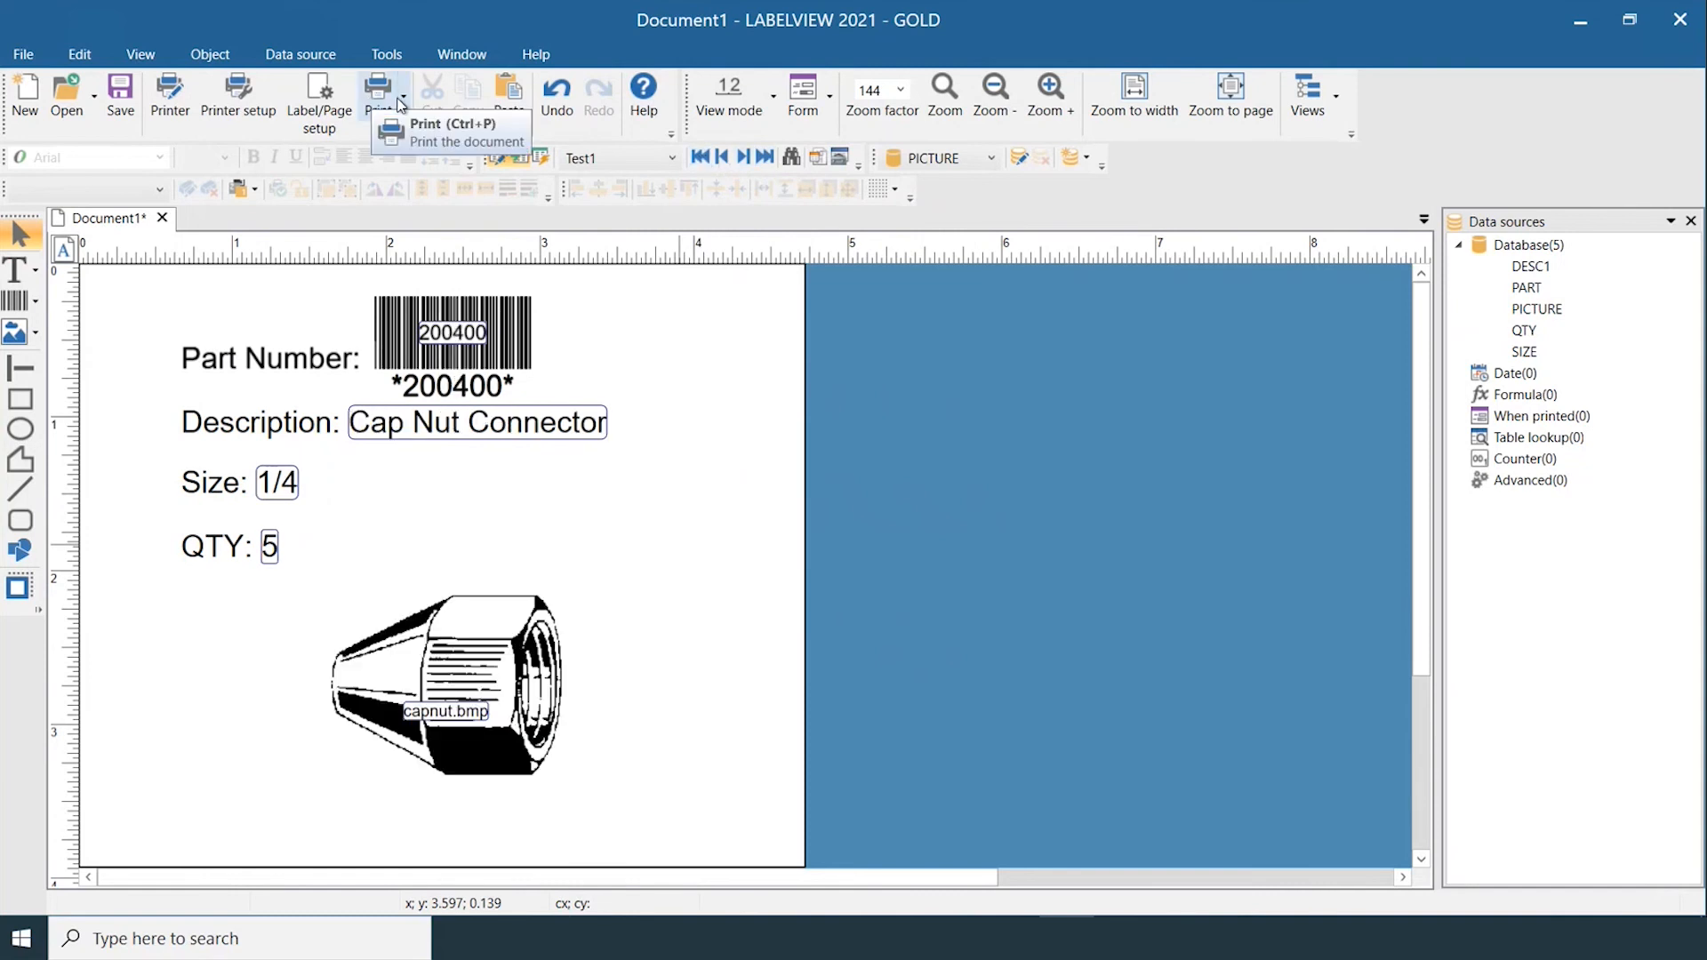
Open Simple printing and select database record 201100 (Gold Faucet) for the preview
click(403, 97)
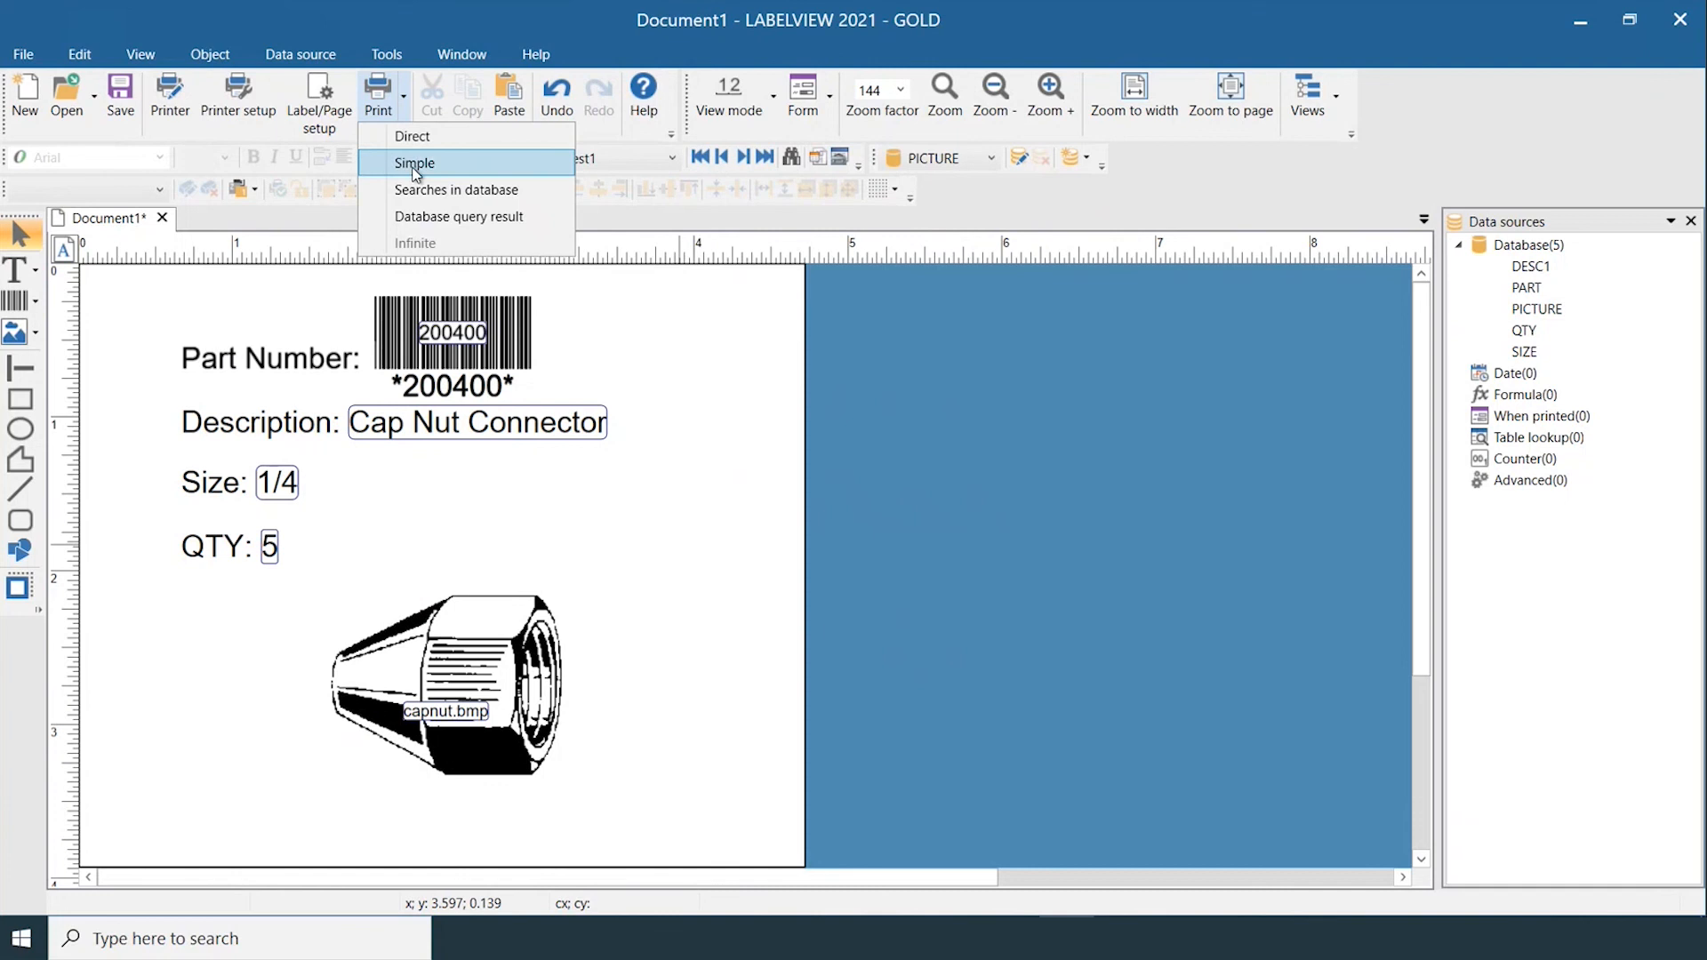
click(416, 162)
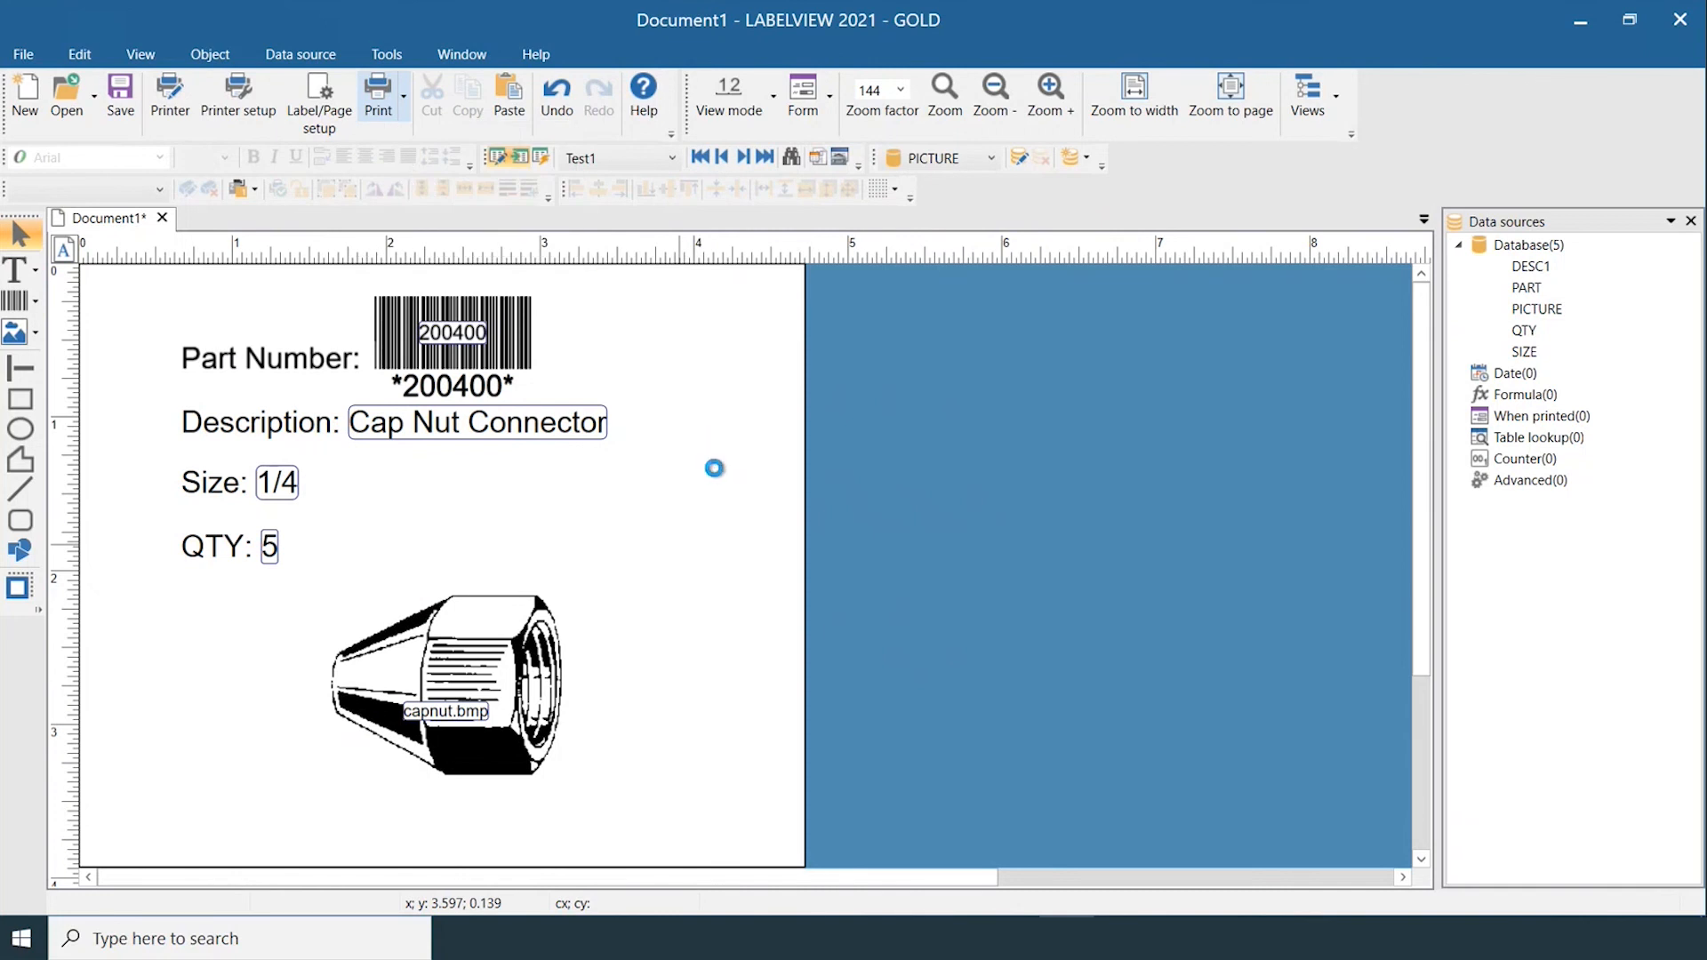
click(377, 91)
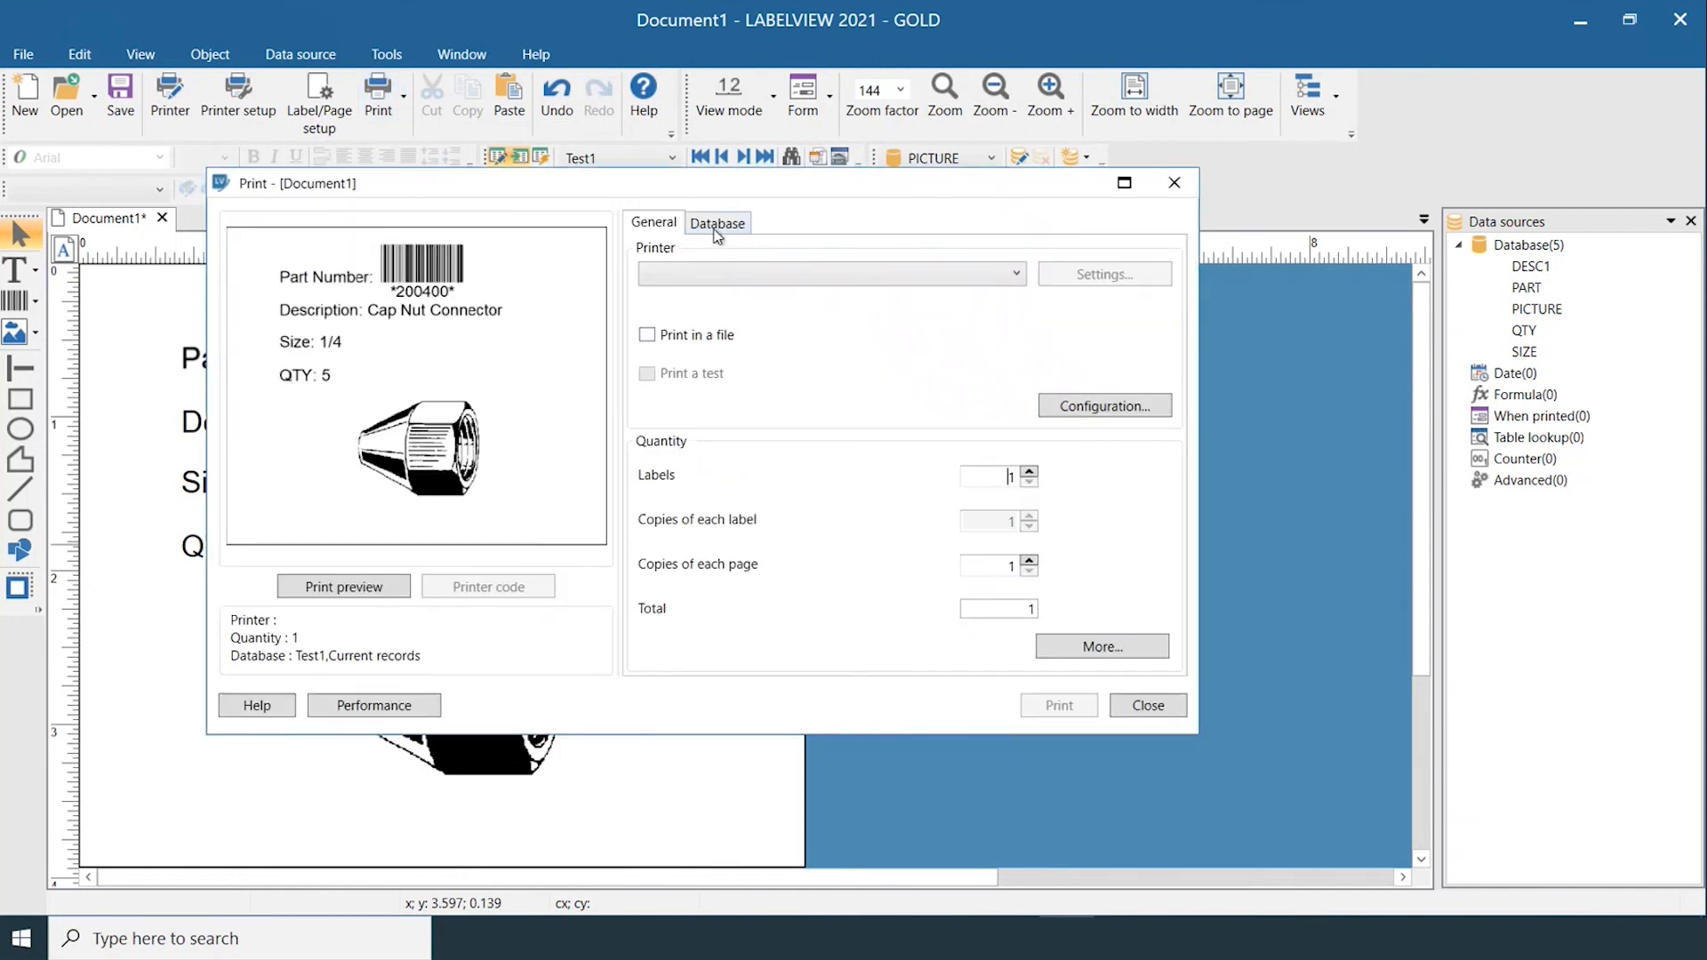
click(717, 223)
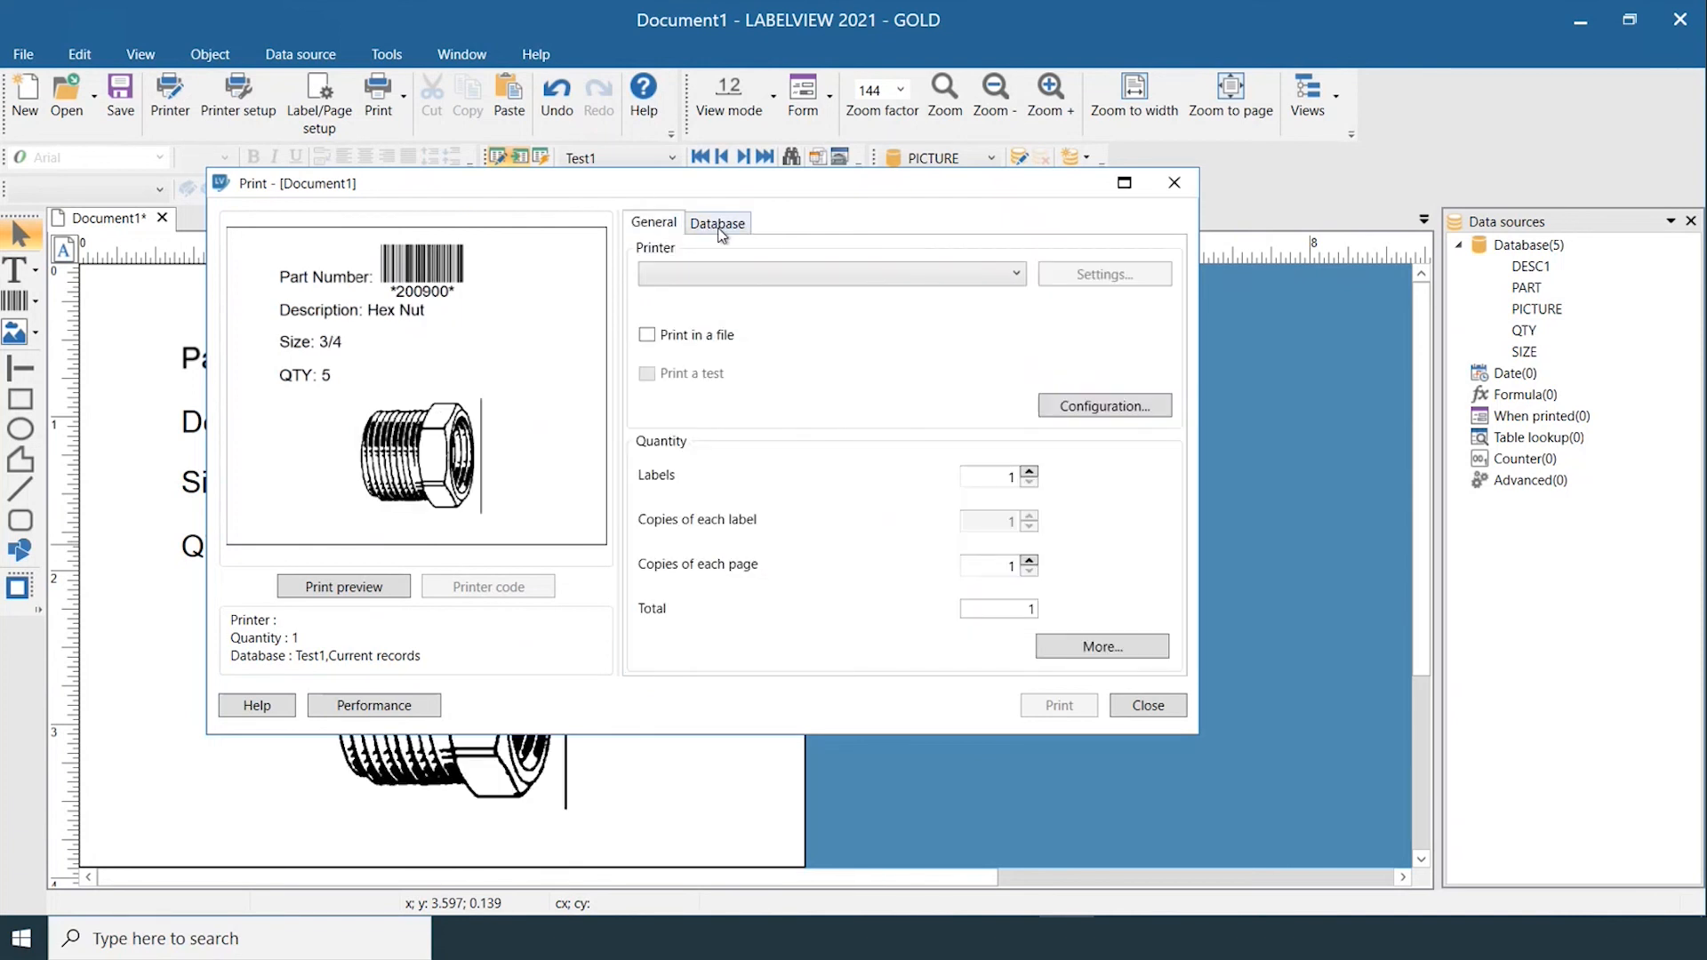
click(717, 223)
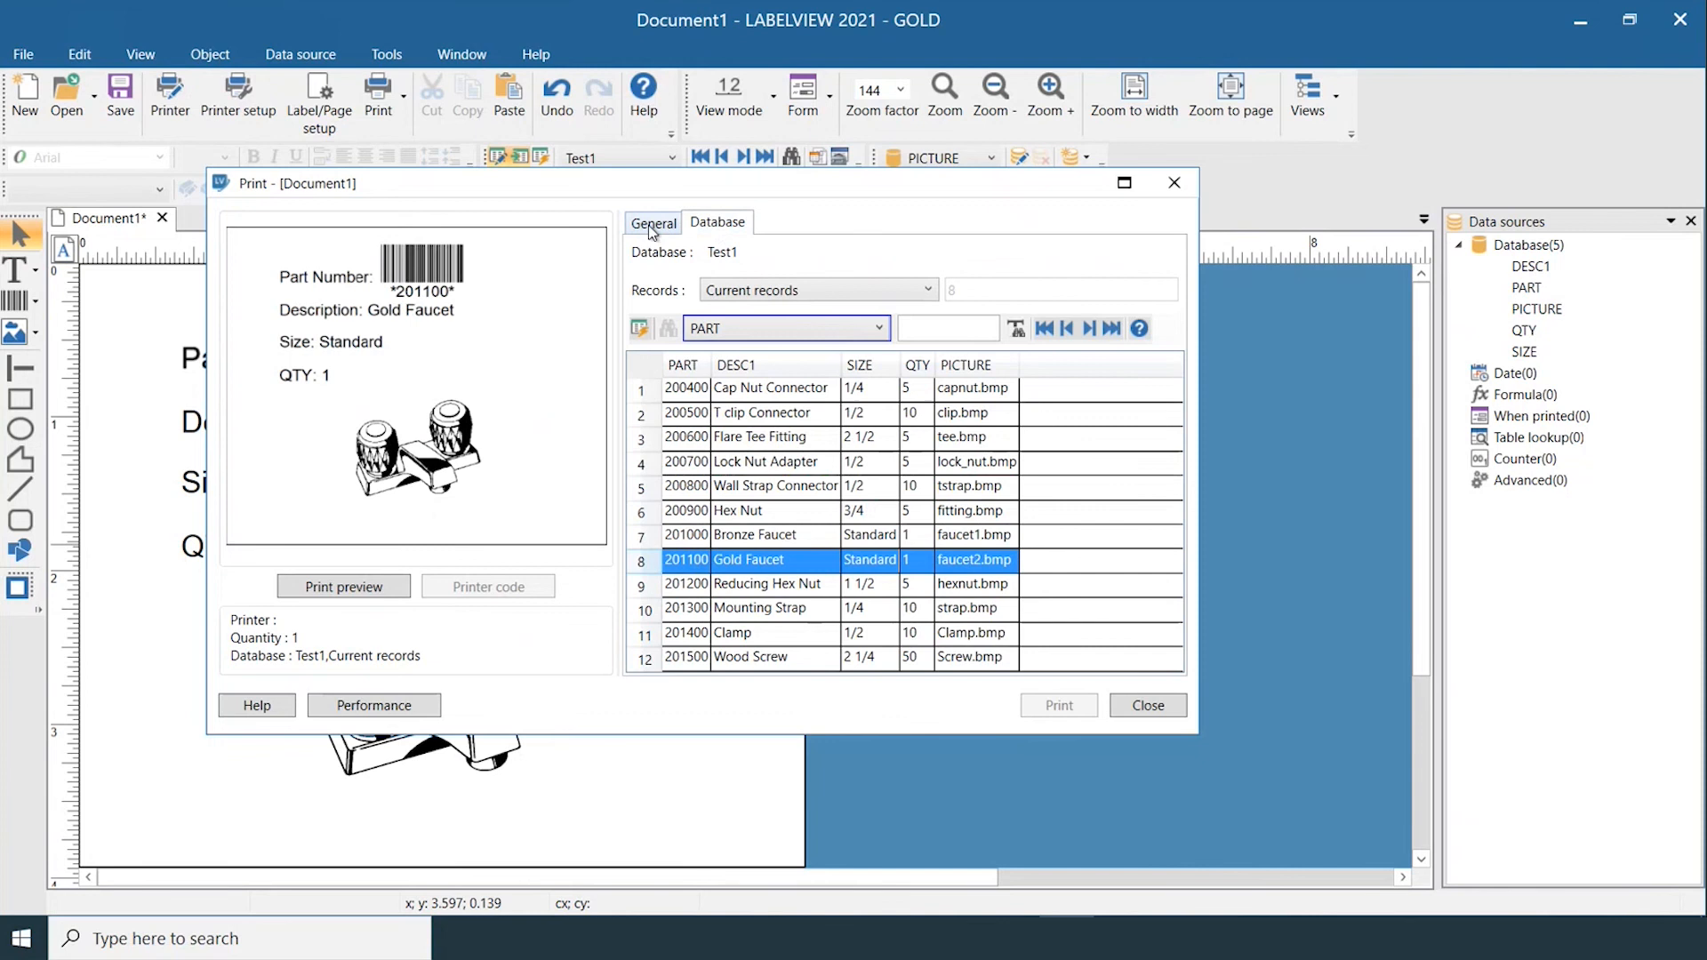
click(654, 224)
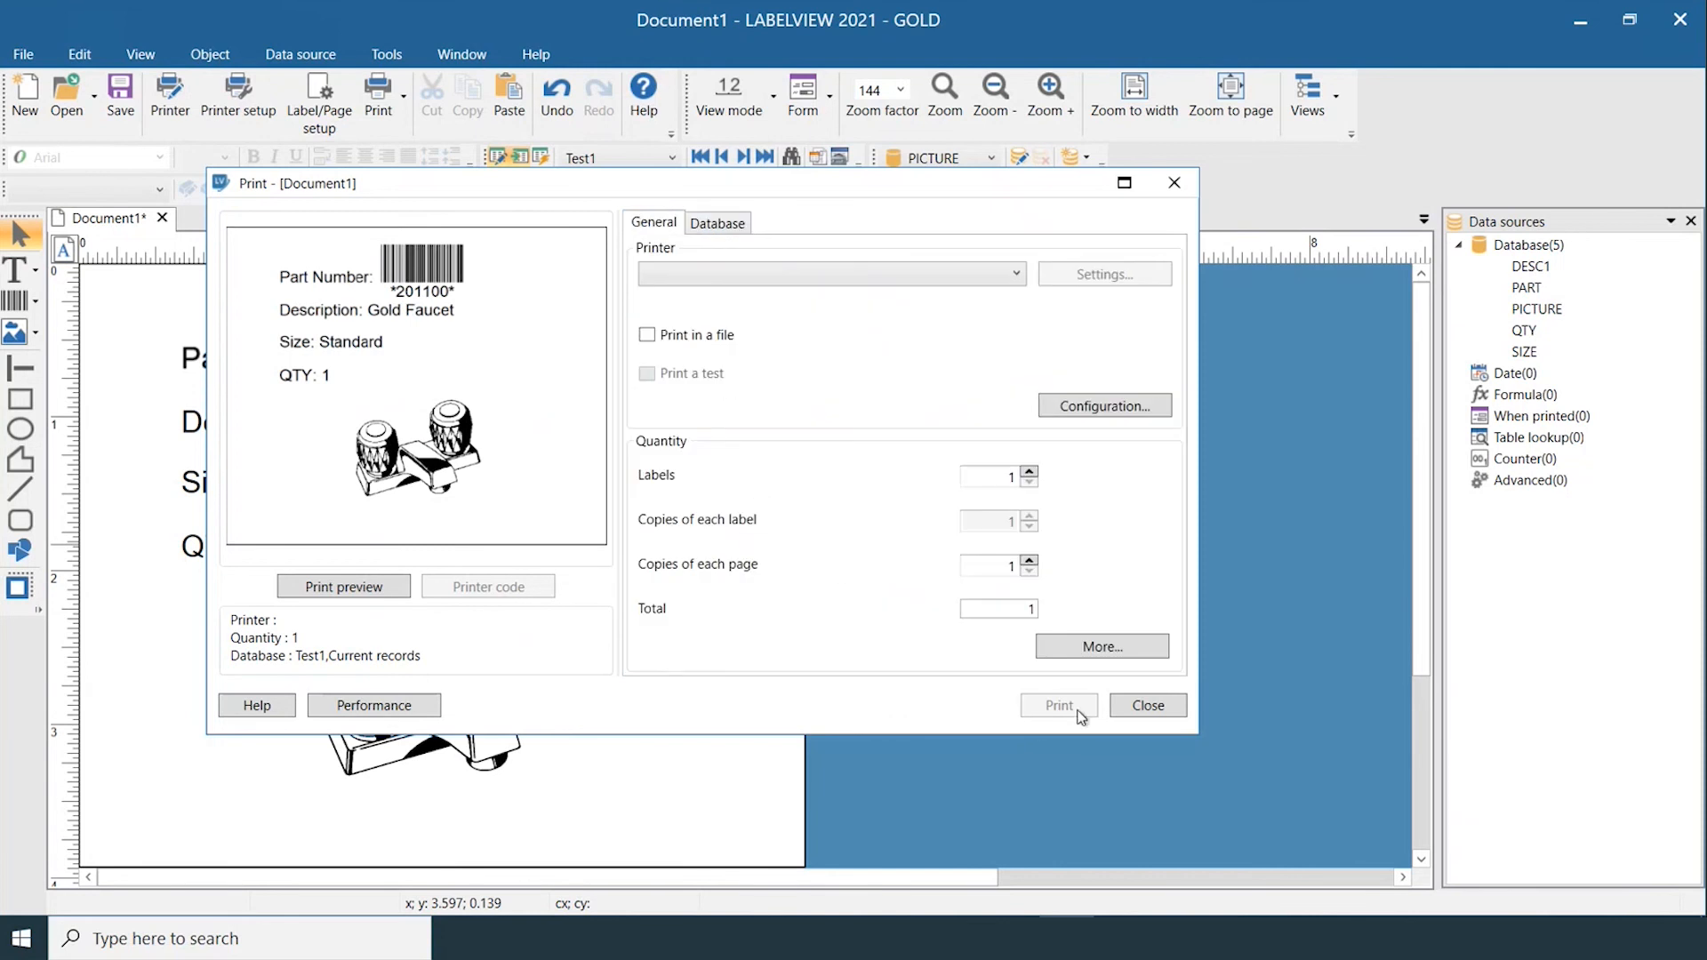